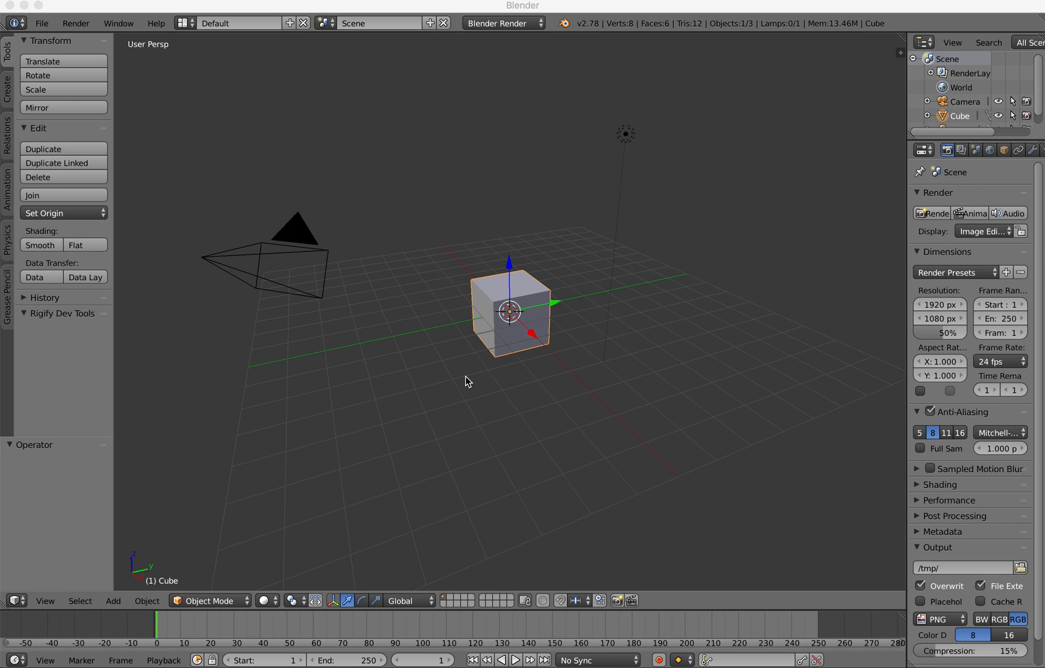
mouse_move(472, 379)
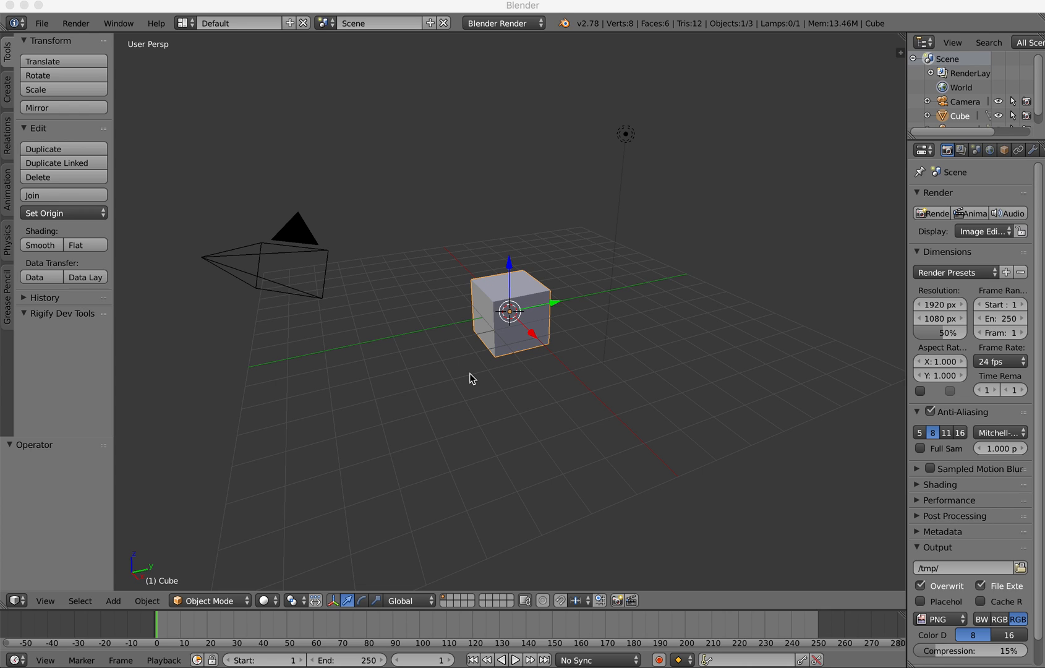
mouse_move(517, 319)
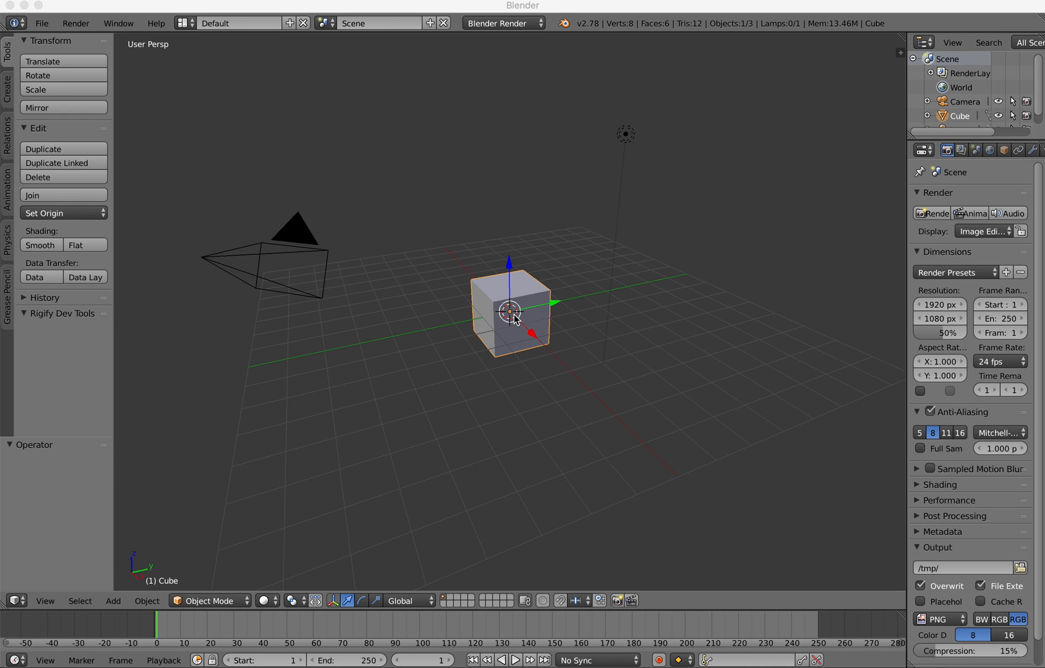
mouse_move(528, 298)
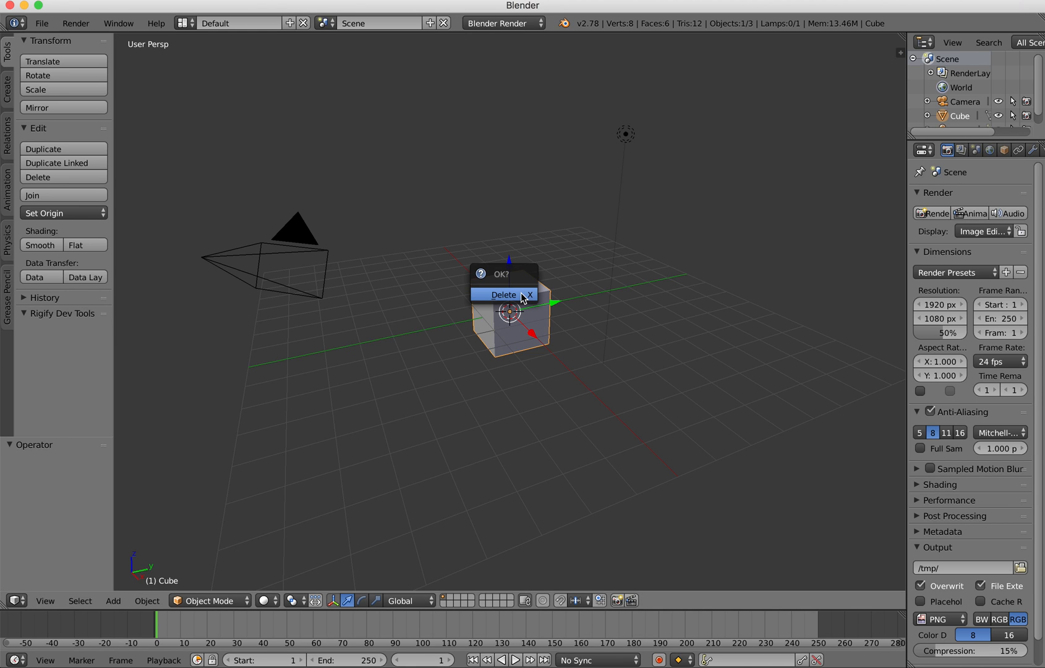
Replace the default cube with a UV sphere rotated 90° on X at the origin.
click(504, 295)
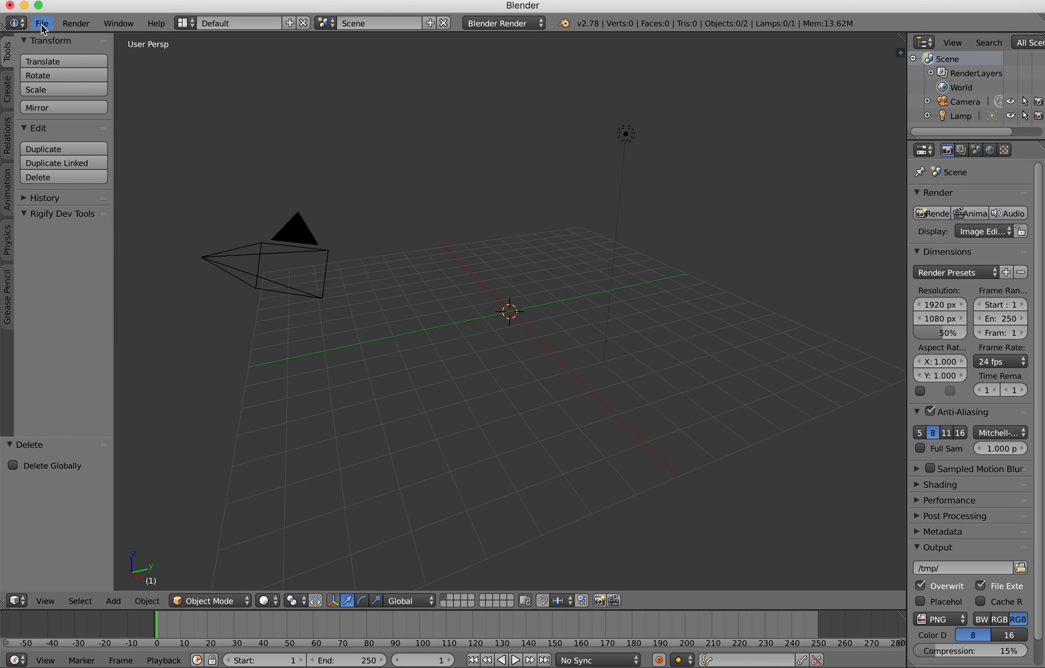
click(7, 83)
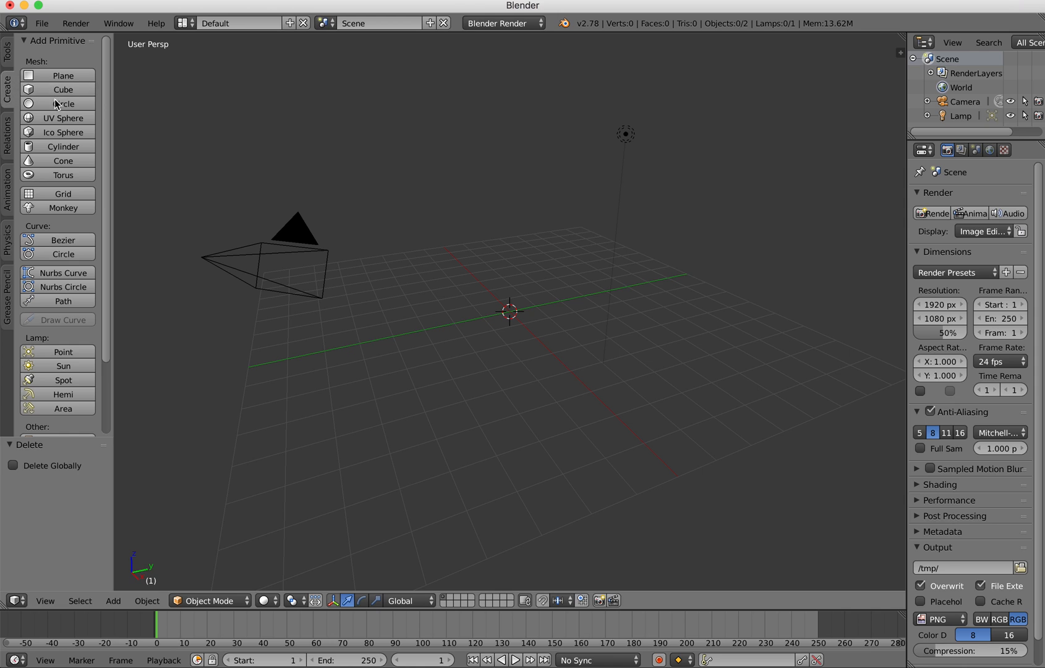
click(61, 117)
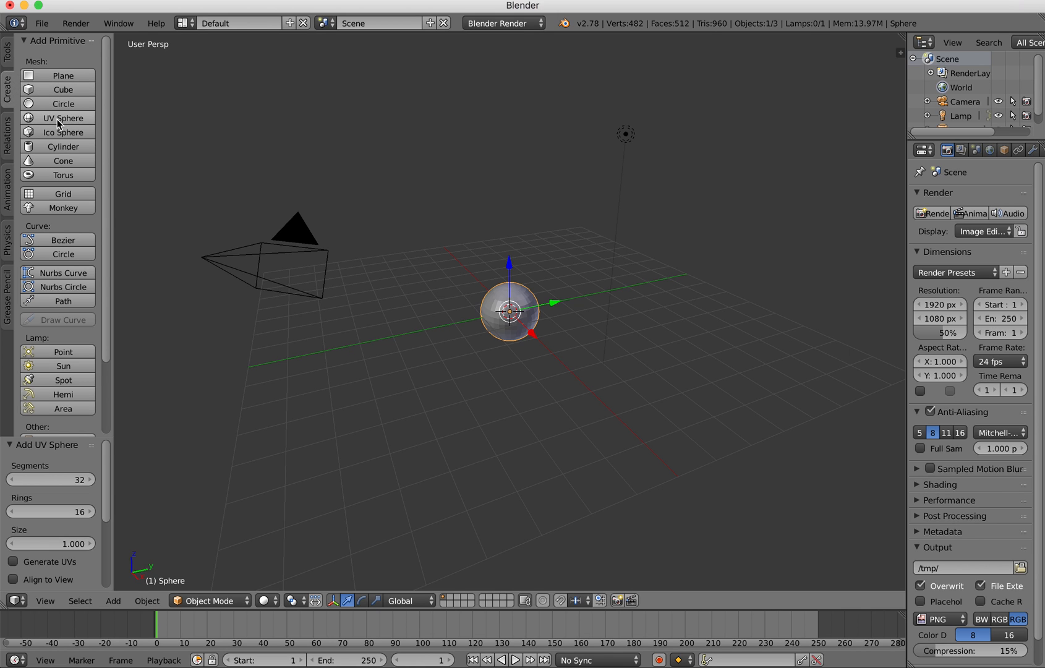
mouse_move(847, 284)
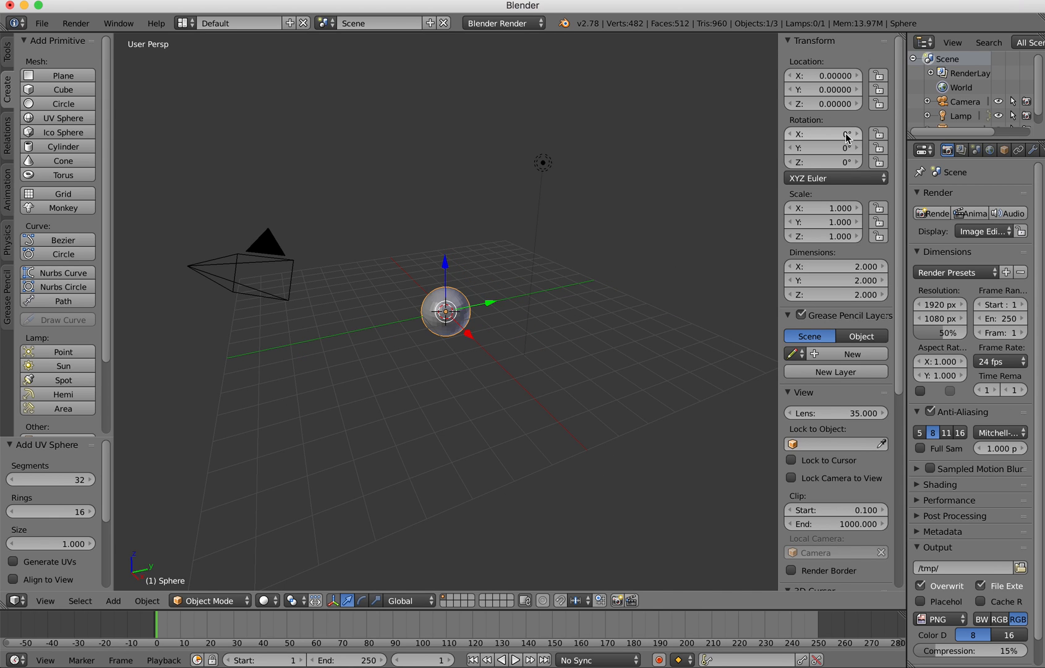
click(824, 133)
text(90)
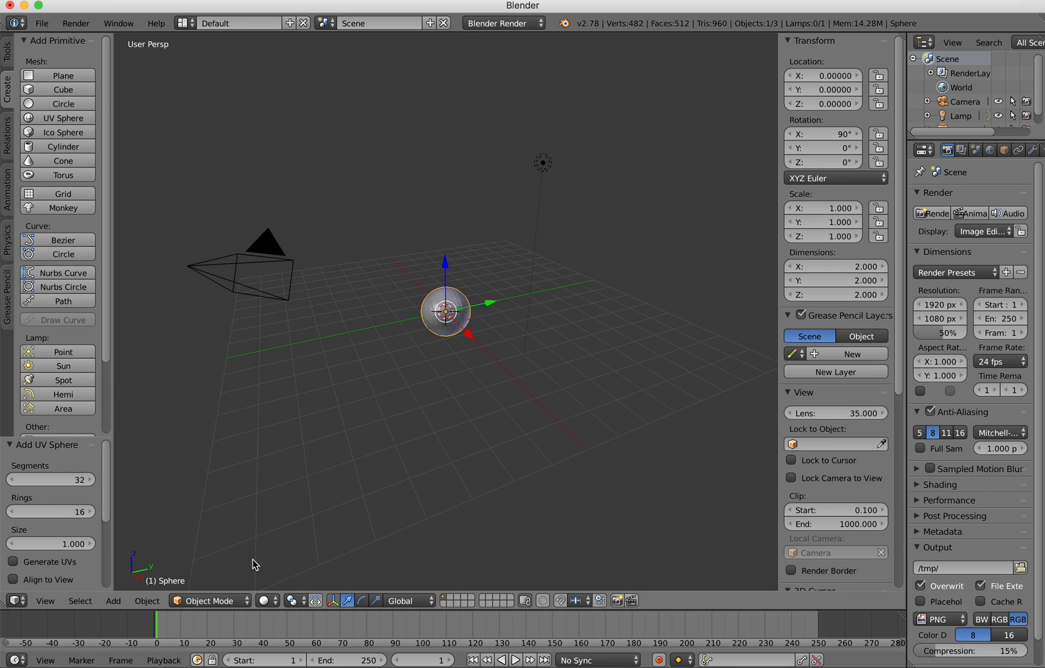
click(42, 600)
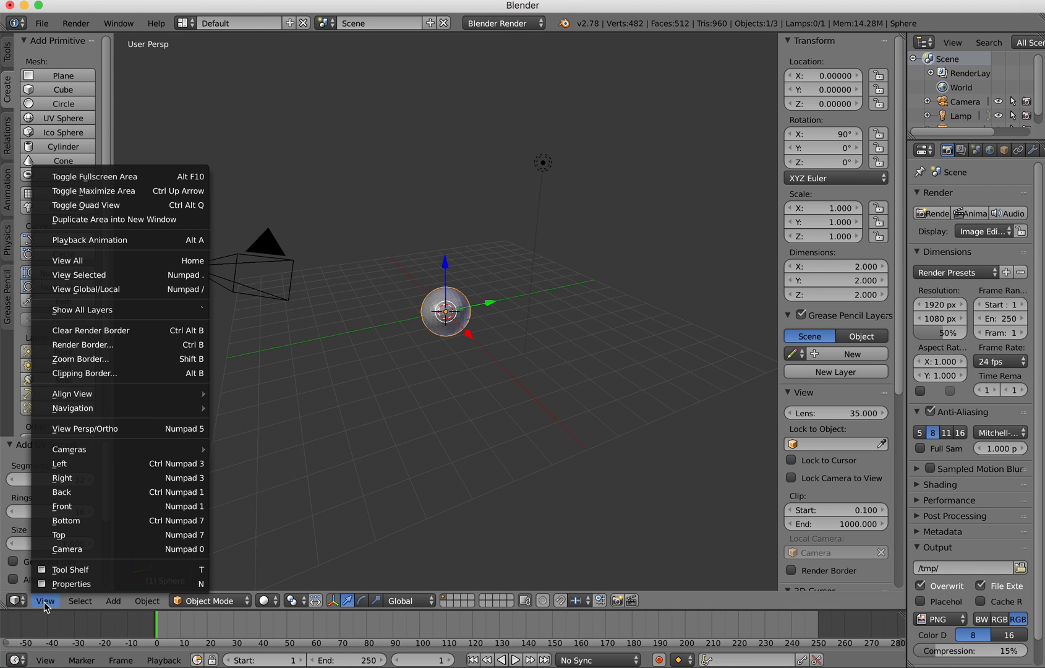
mouse_move(61, 507)
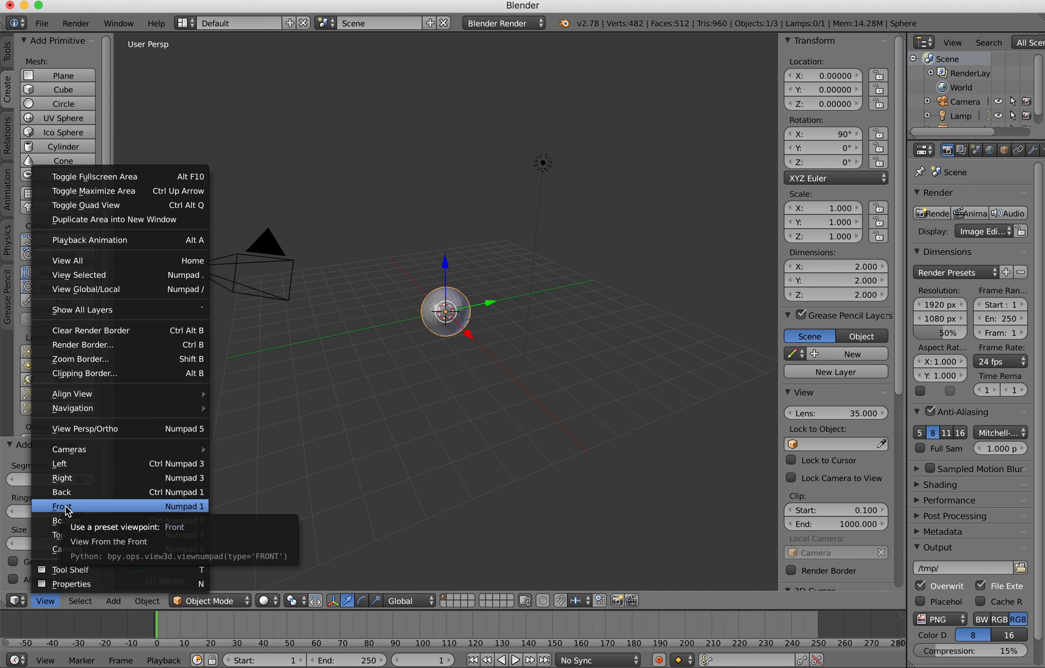
Switch the viewport to the Front view of the sphere.
click(61, 506)
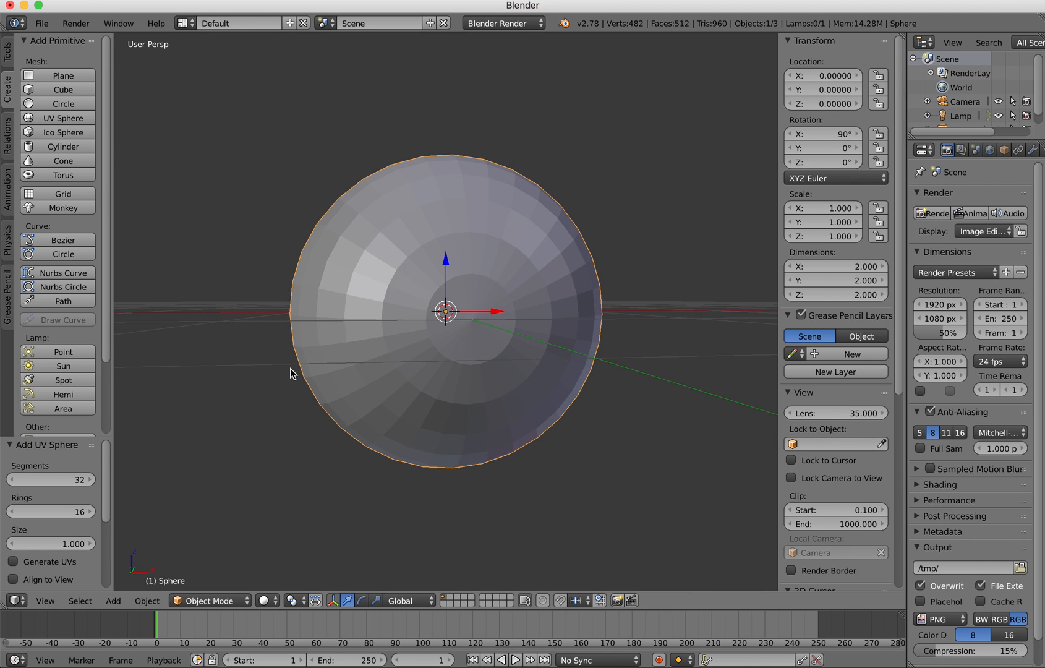
mouse_move(280, 388)
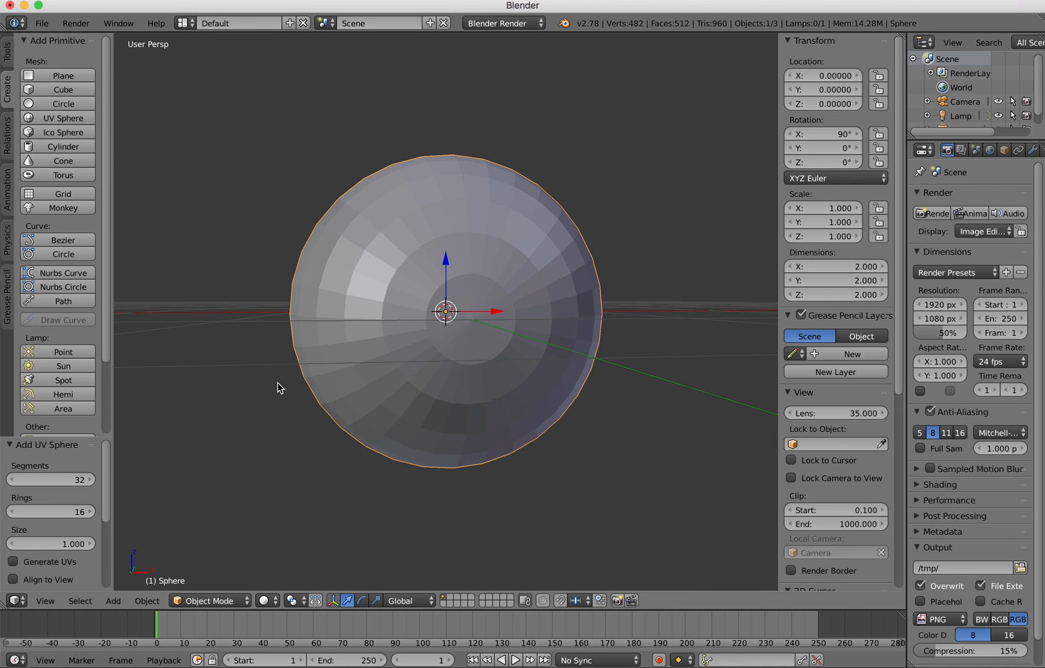
mouse_move(371, 396)
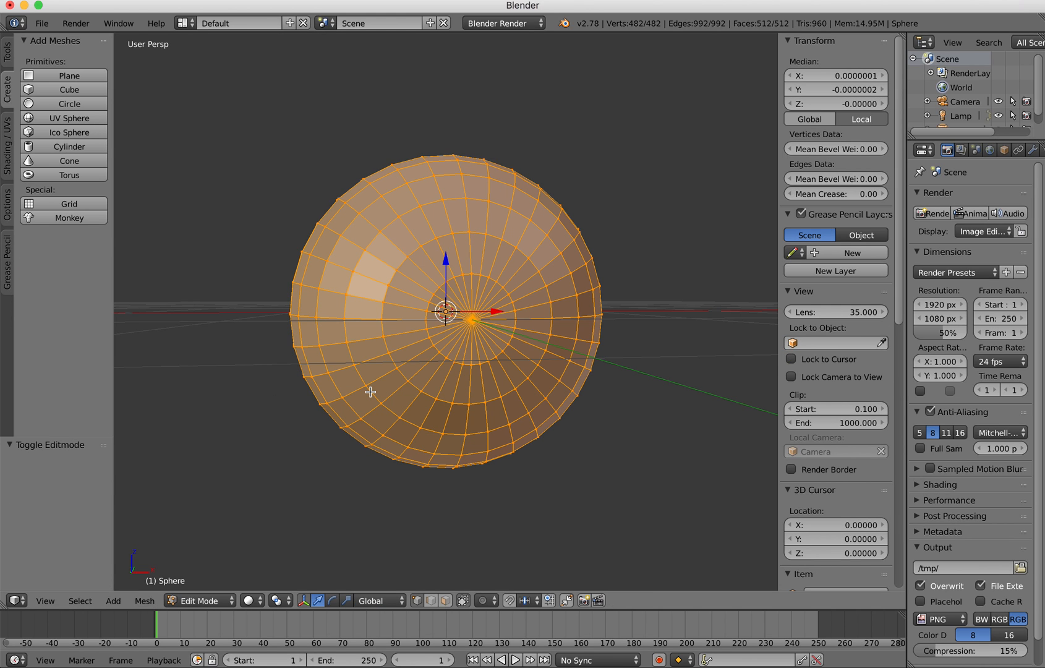
mouse_move(440, 381)
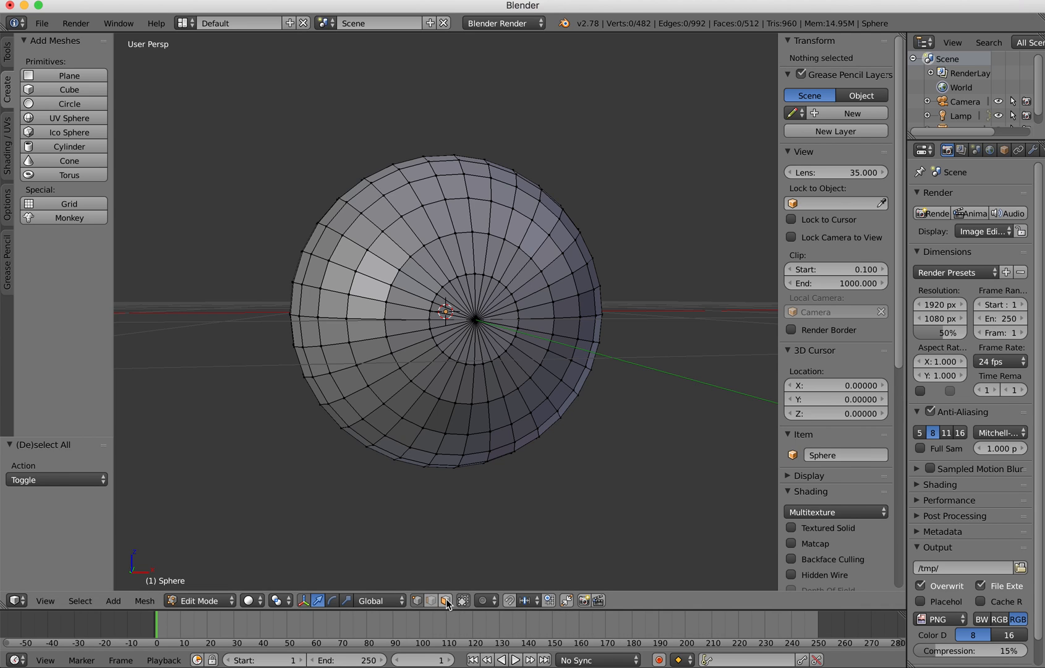
mouse_move(445, 602)
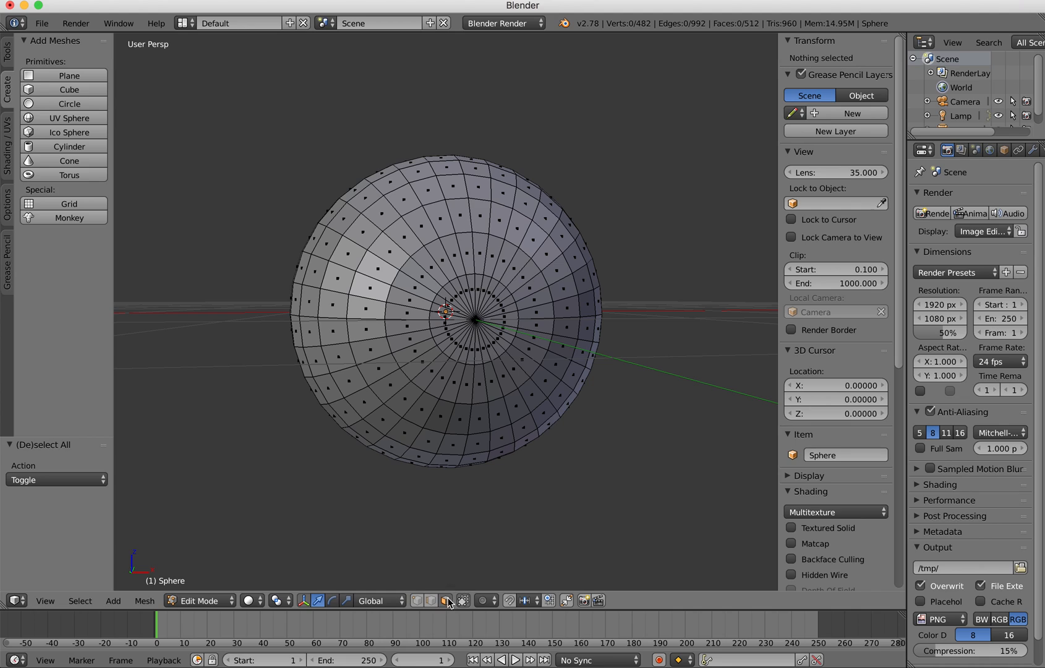
mouse_move(469, 337)
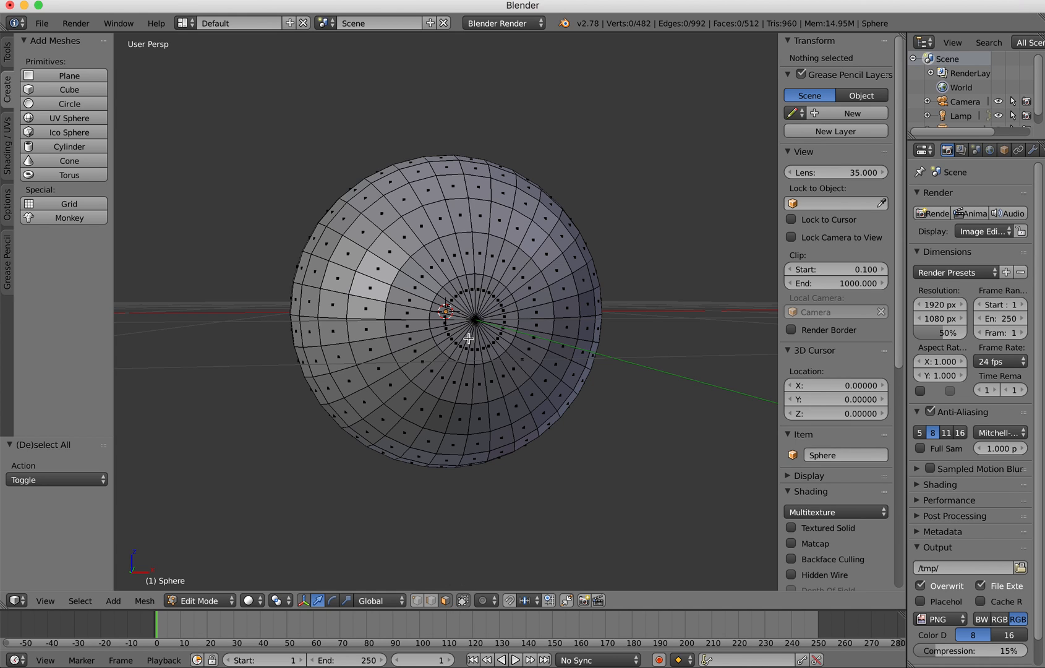
mouse_move(472, 367)
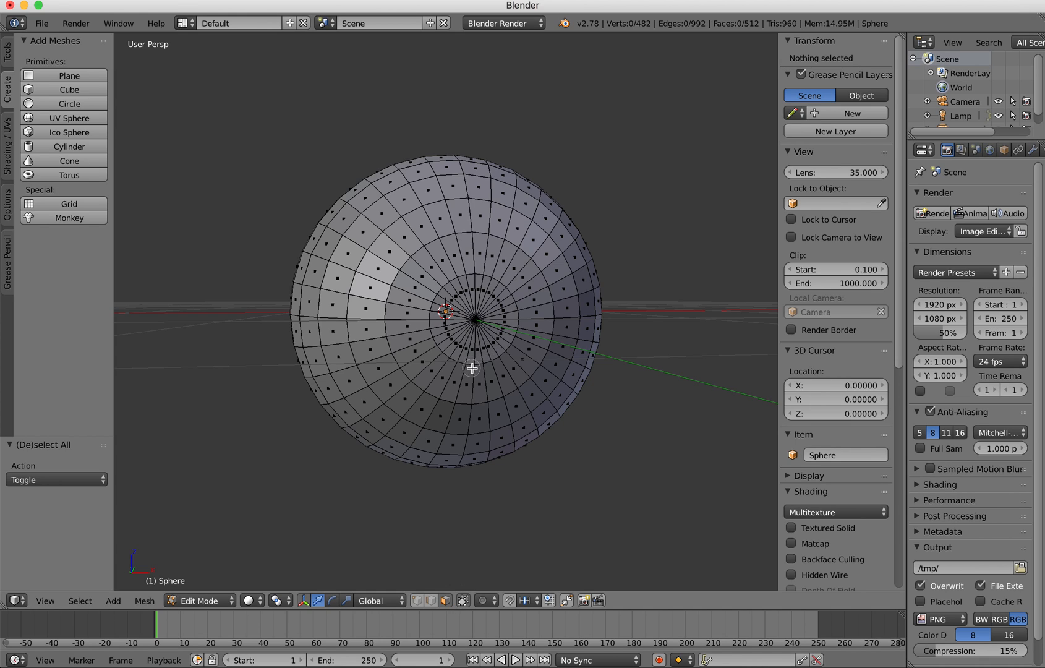
mouse_move(480, 365)
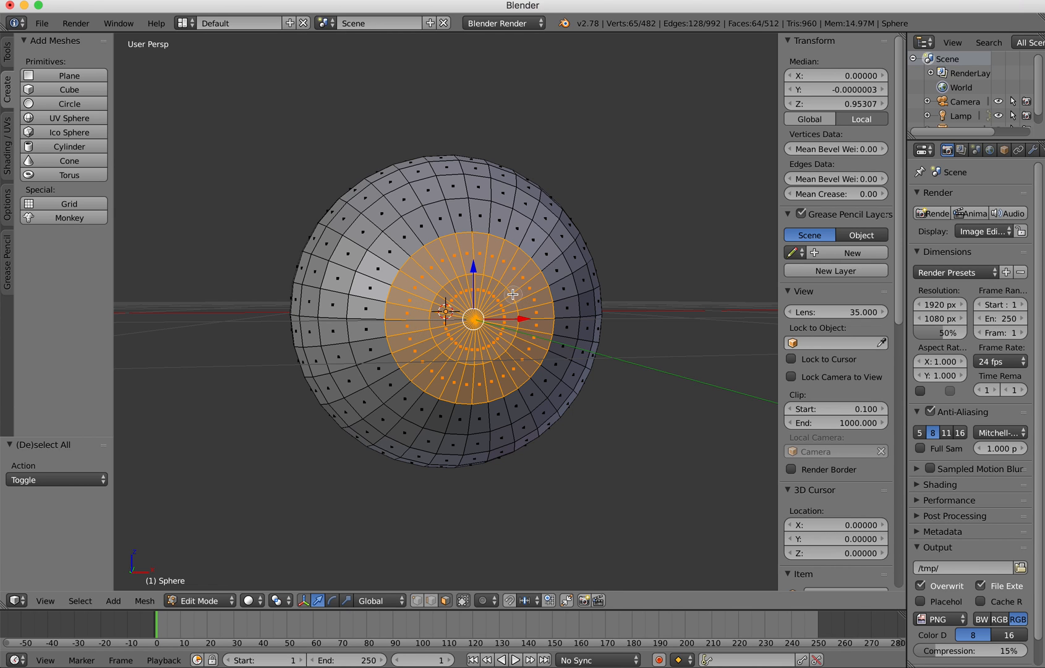
mouse_move(511, 281)
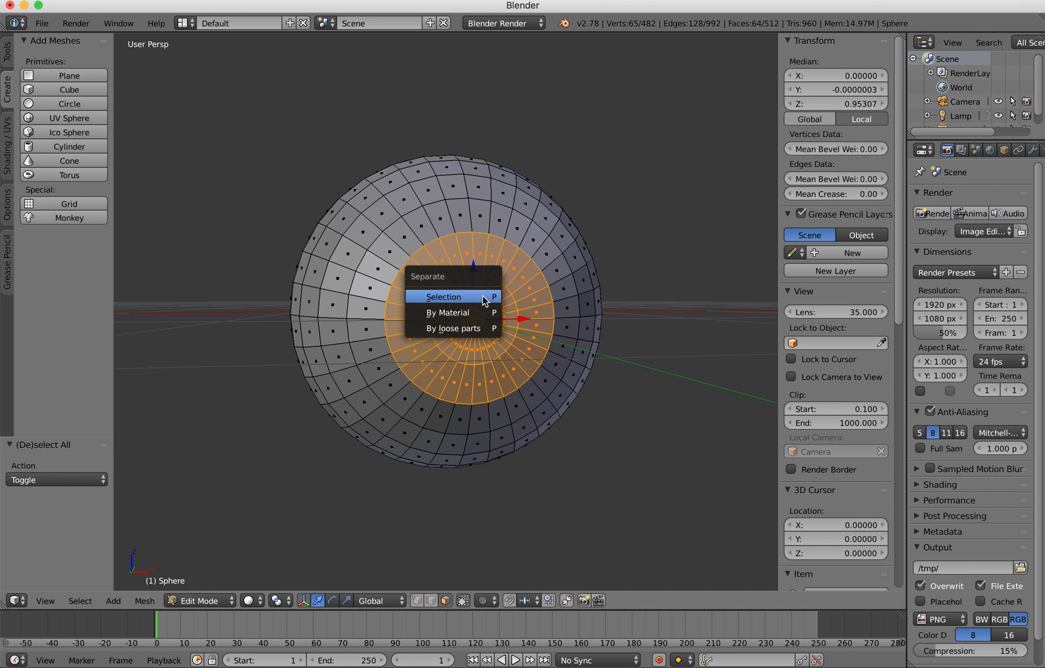
mouse_move(447, 297)
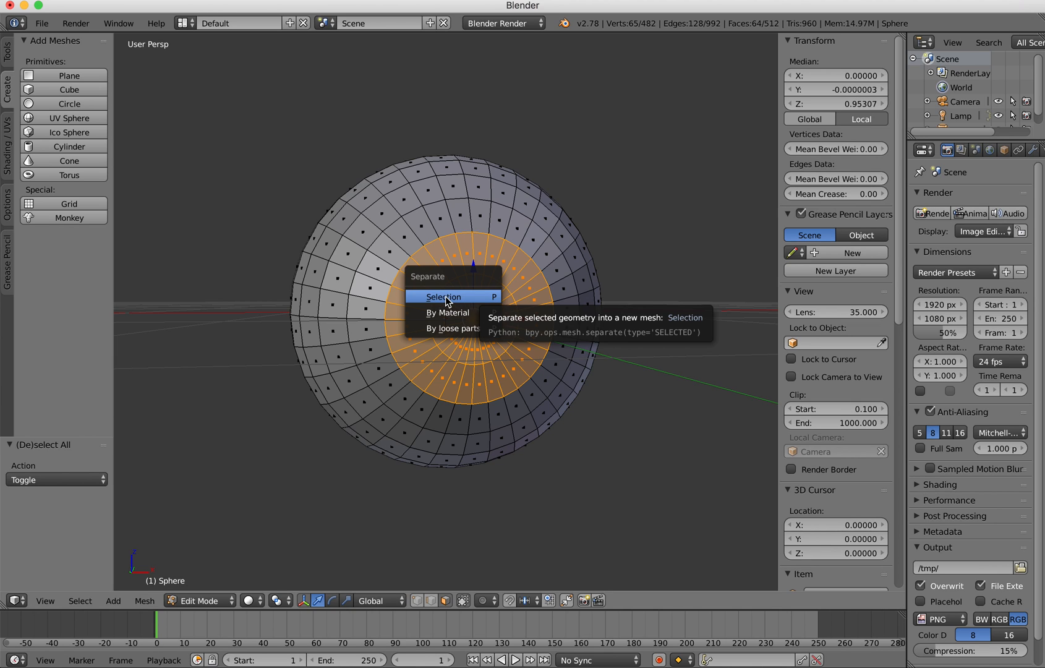
Separate the 64-face front cap from the sphere into its own mesh.
click(443, 297)
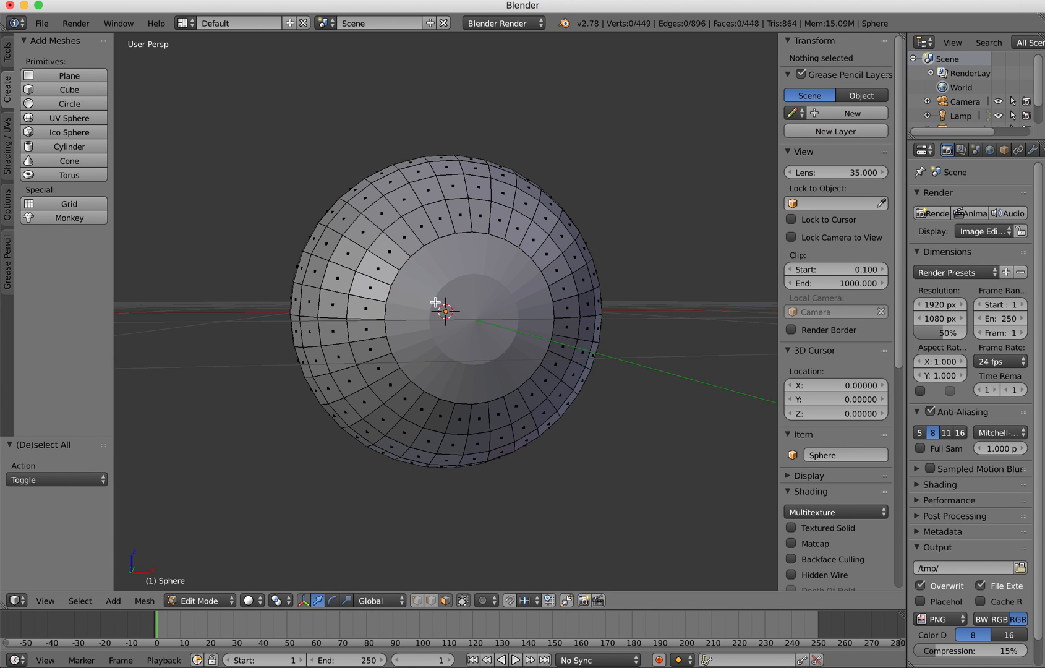
mouse_move(440, 377)
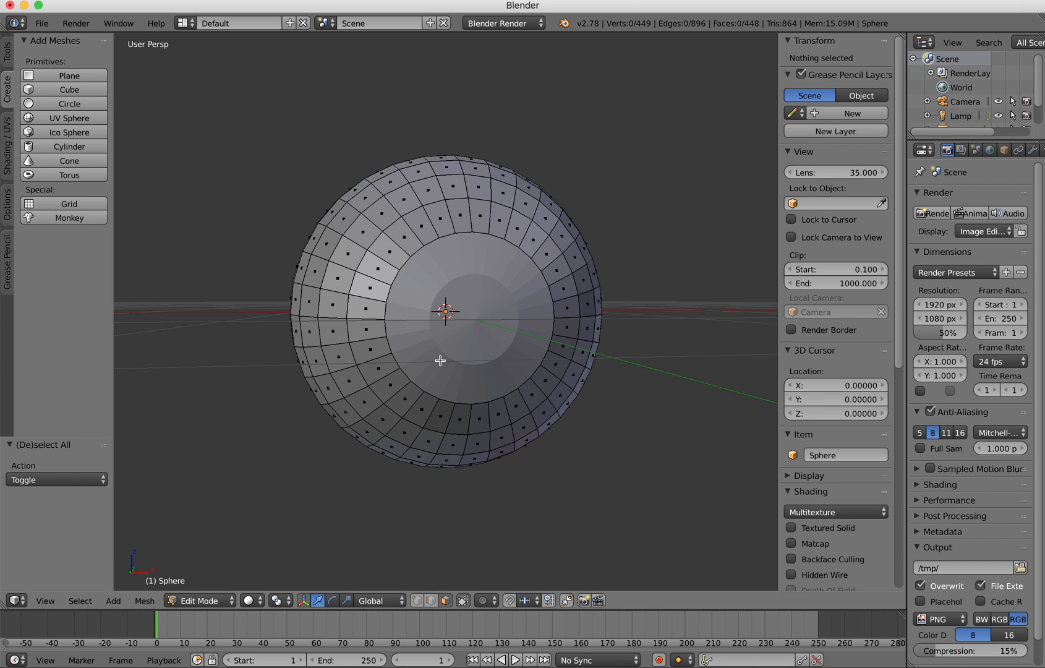
Rename the main sphere to 'Eyeball' and the split-off cap to 'Iris'.
click(204, 601)
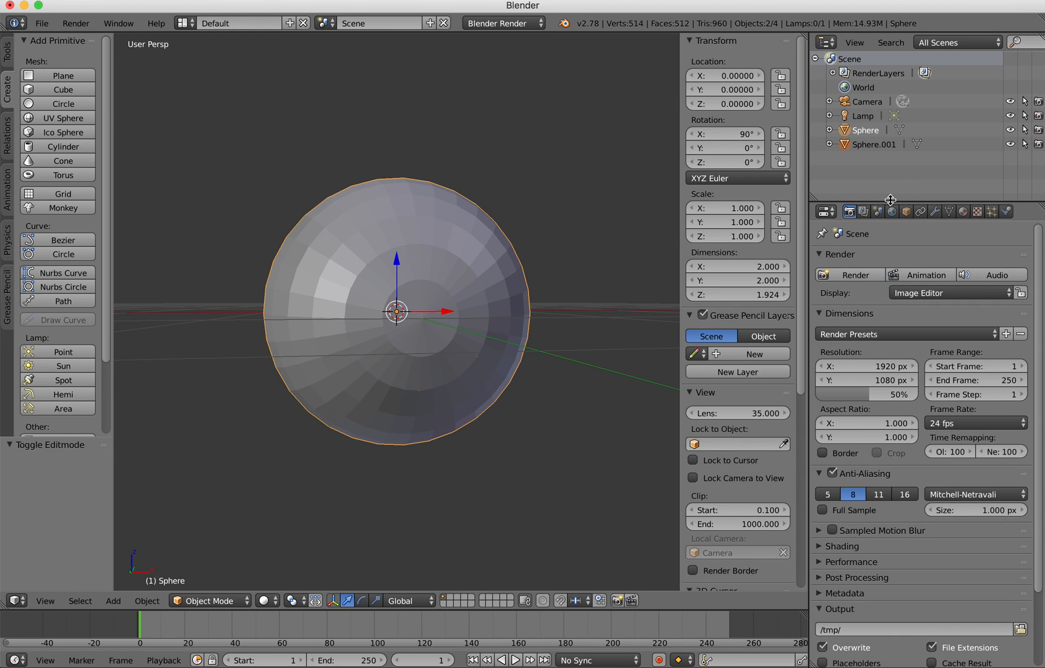
mouse_move(980, 144)
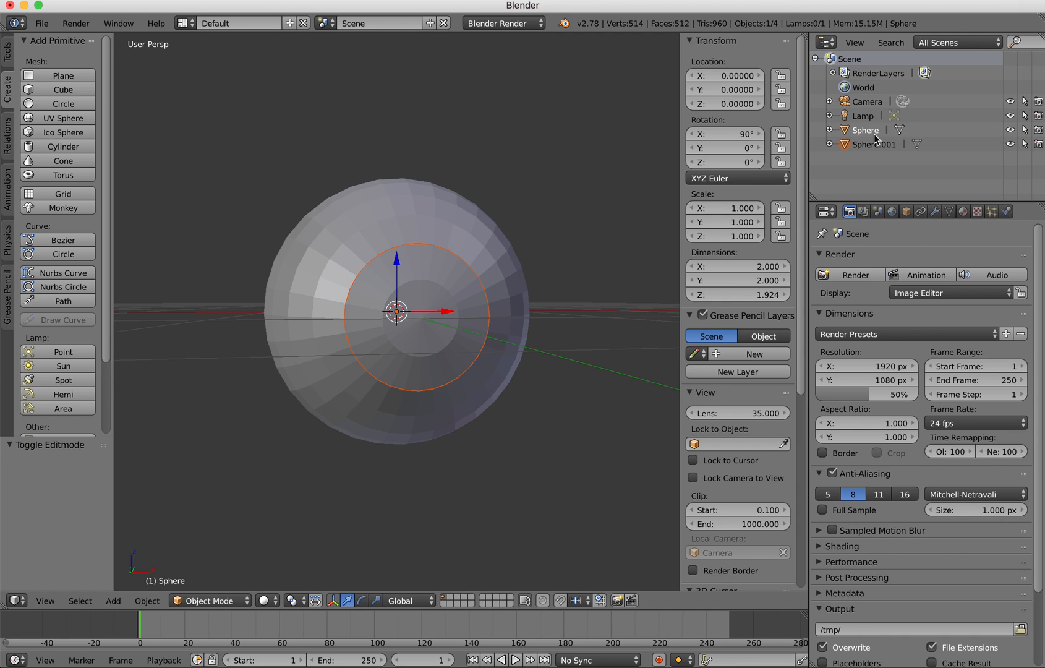
double_click(865, 130)
text(Eyeball)
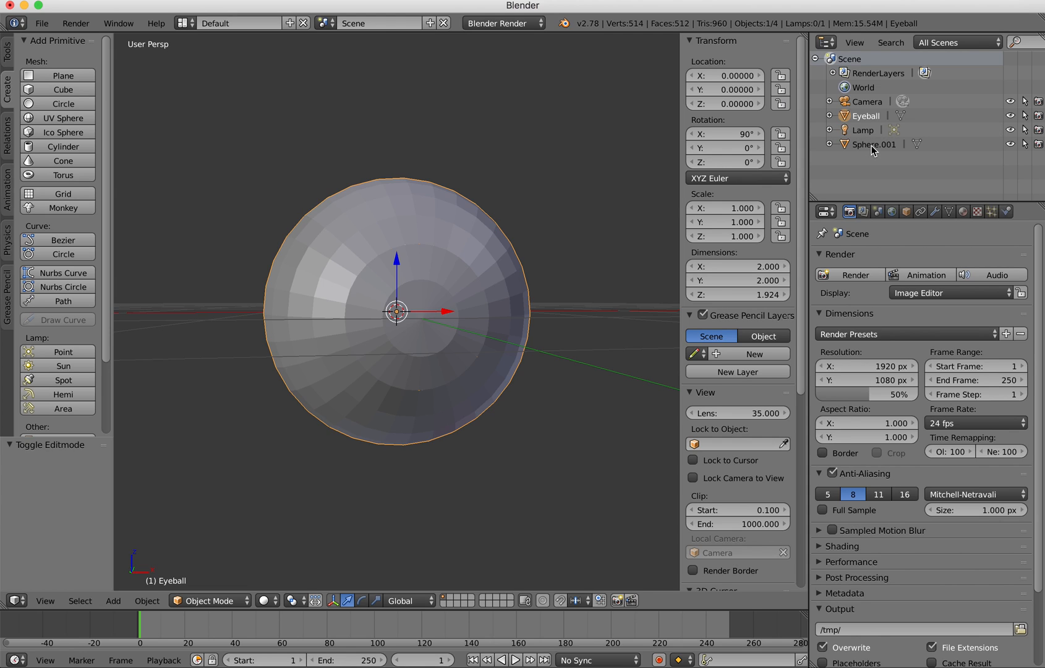
double_click(873, 144)
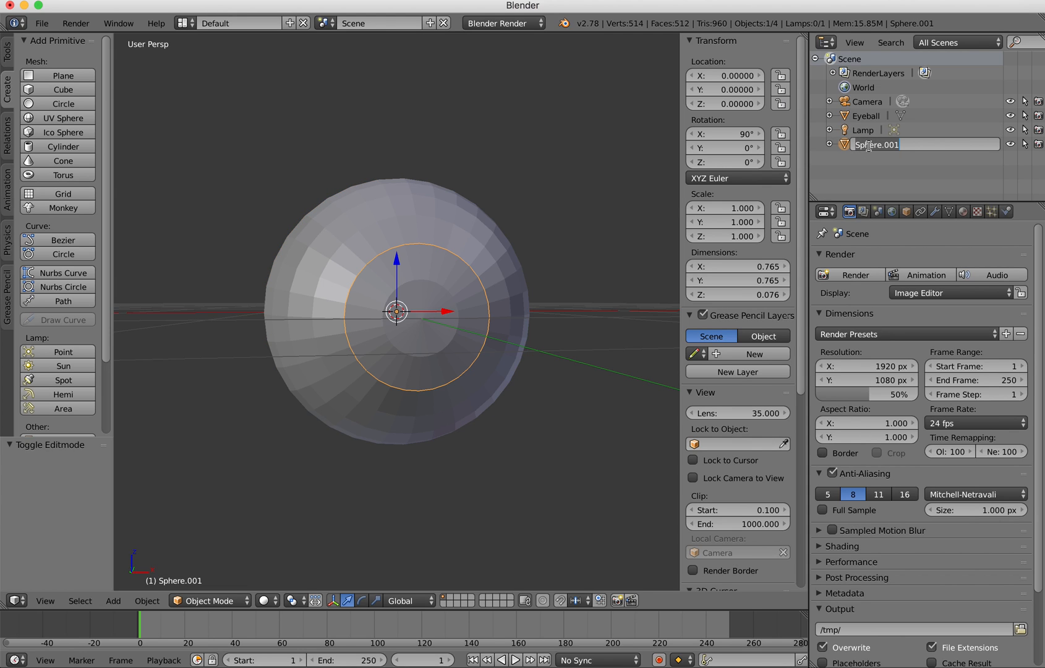
text(Iris)
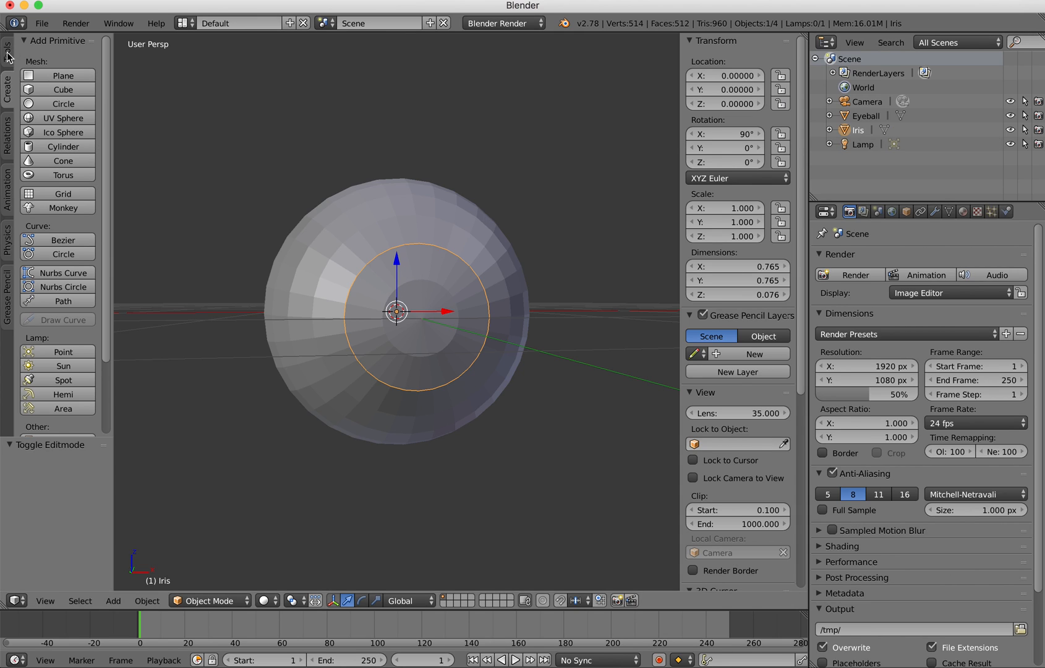
Set the Iris origin to its centre of mass and rotate it 180° on Z.
click(6, 48)
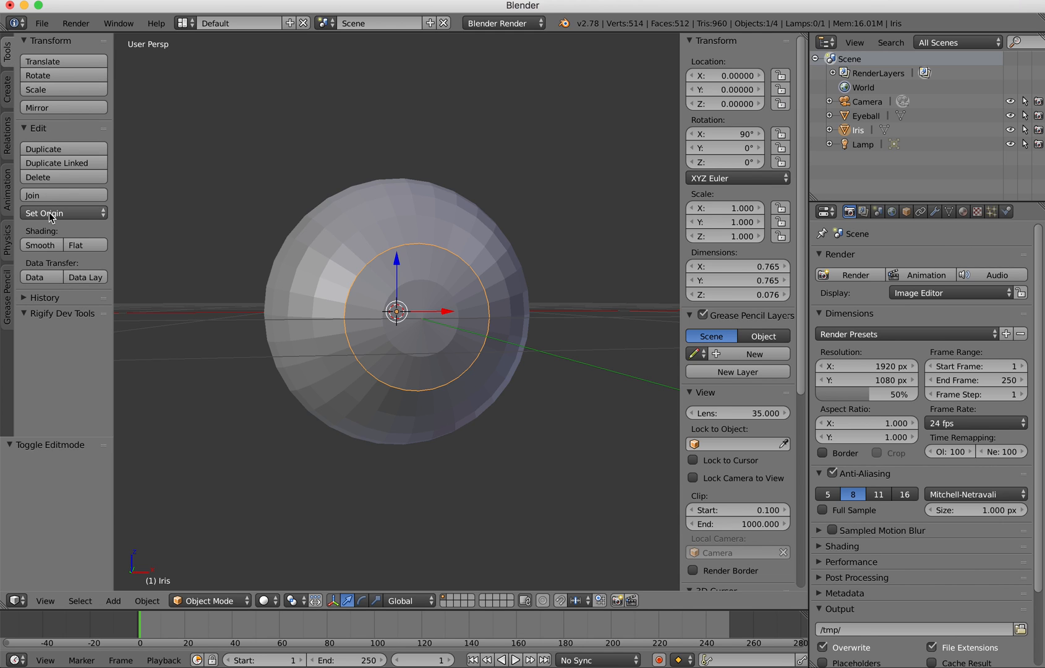
click(59, 212)
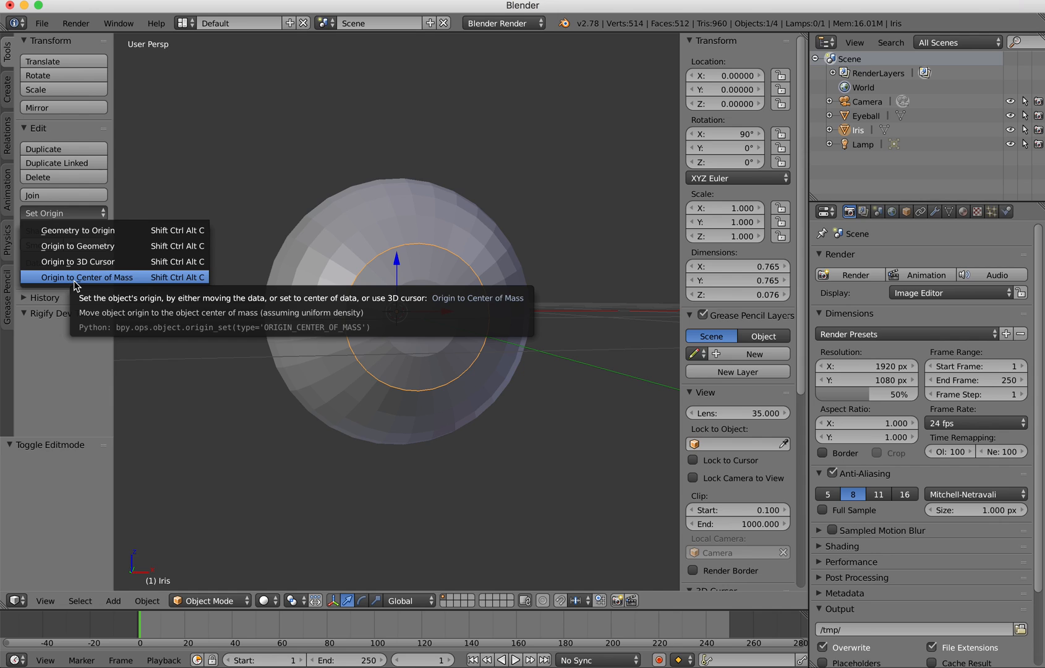
click(88, 277)
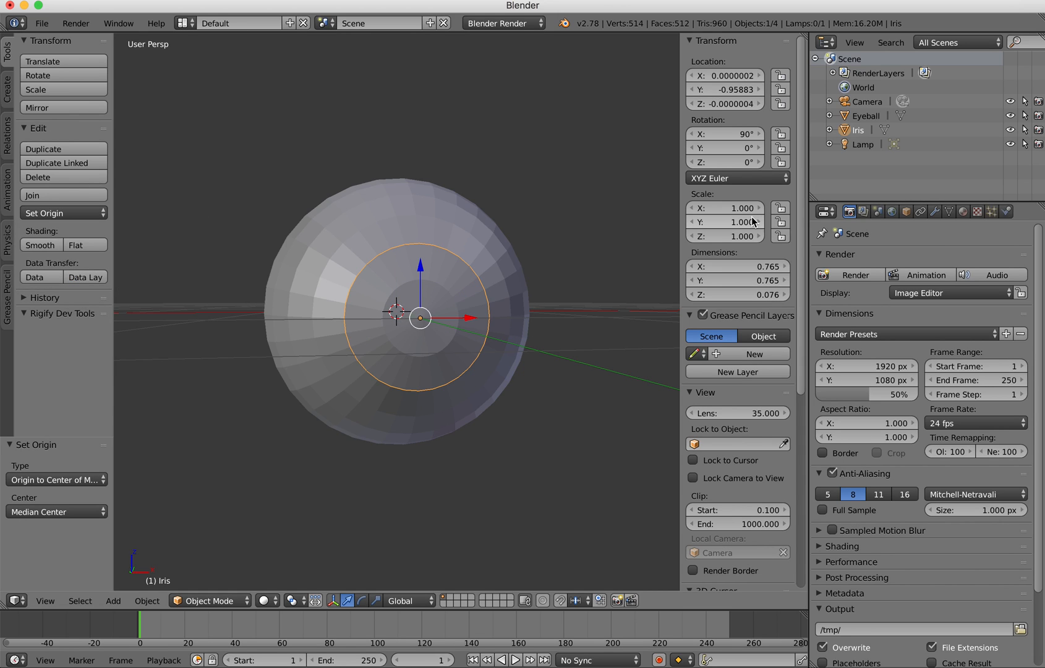
mouse_move(752, 158)
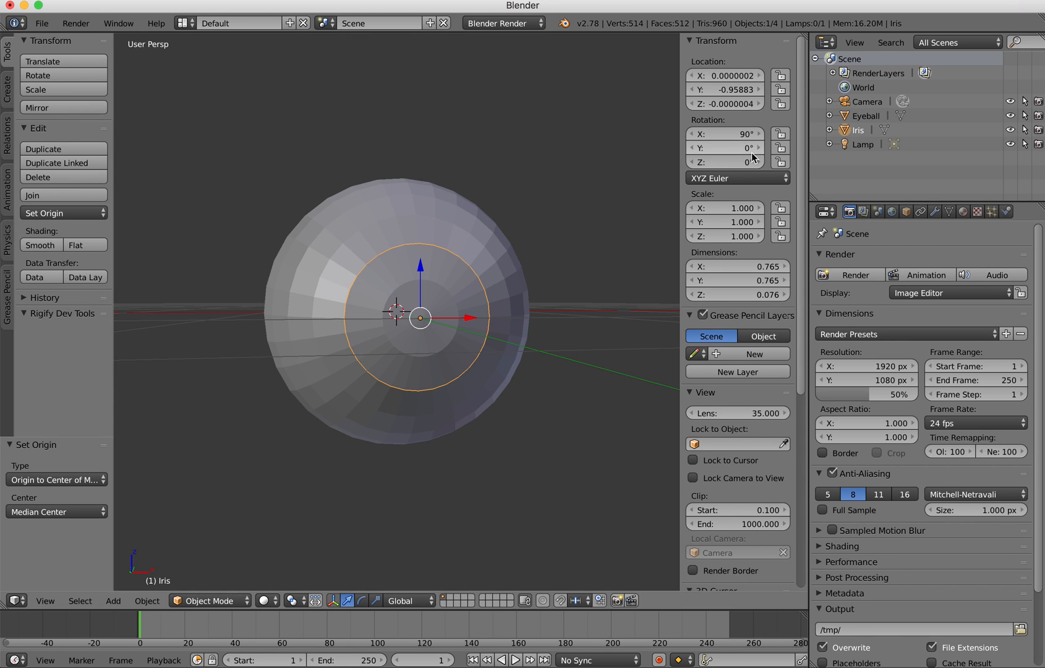
click(724, 161)
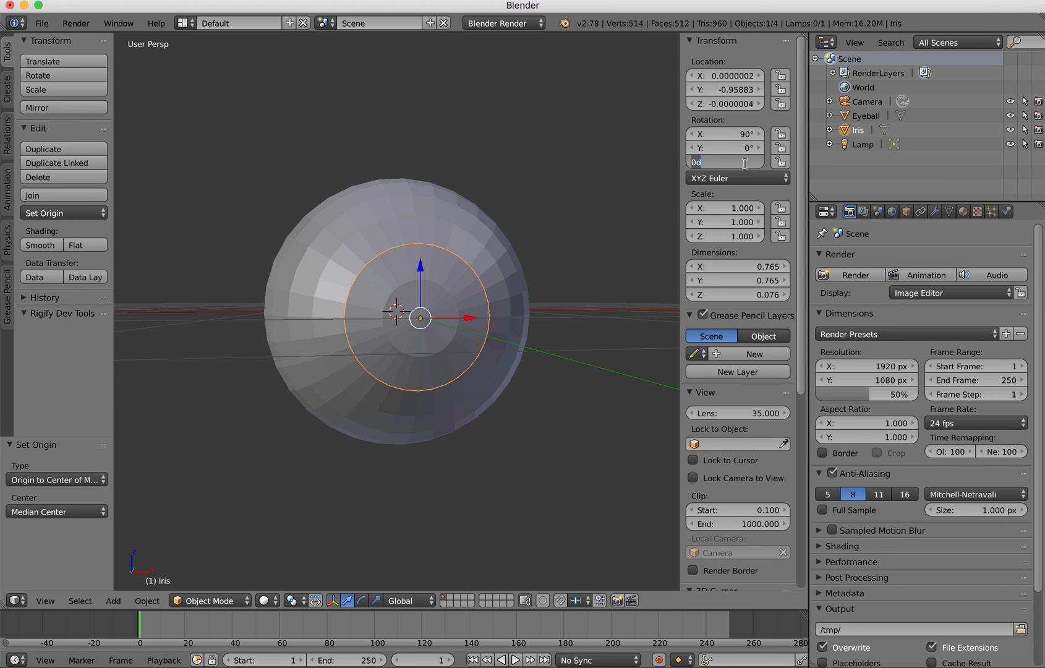
text(180°)
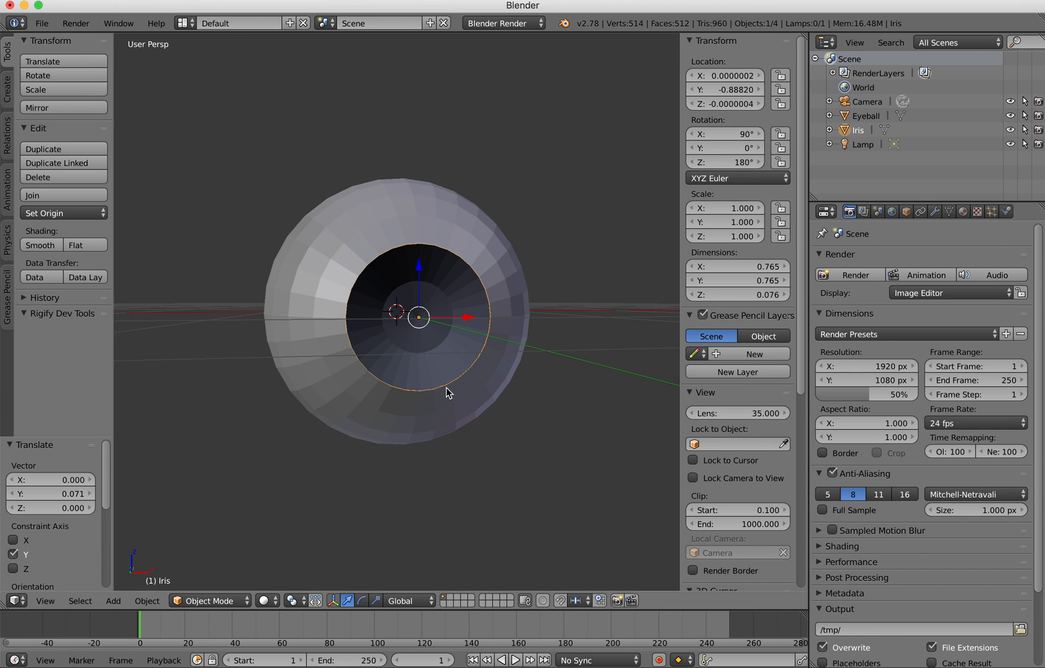
key(Tab)
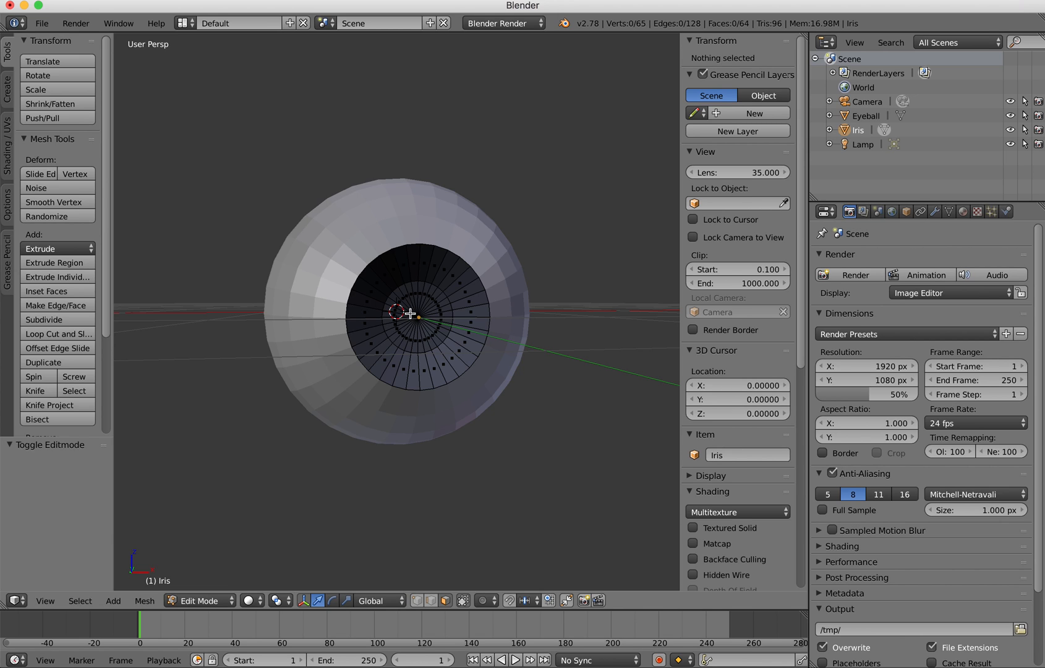
mouse_move(414, 327)
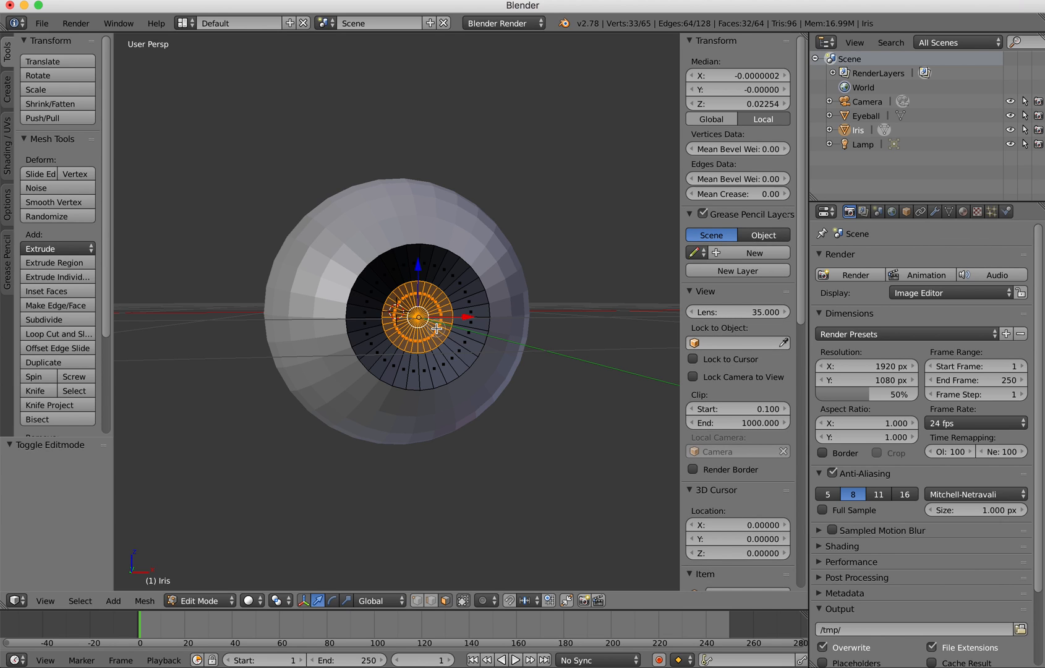
mouse_move(471, 330)
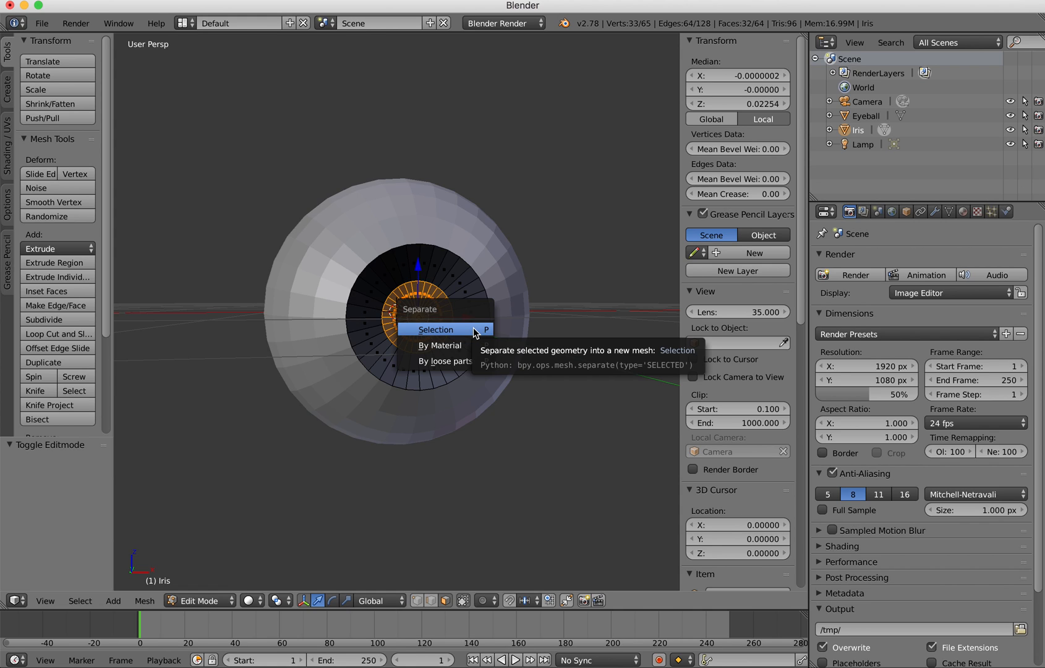
Separate the Iris's inner ring of 32 faces into a new object, Iris.001.
click(435, 329)
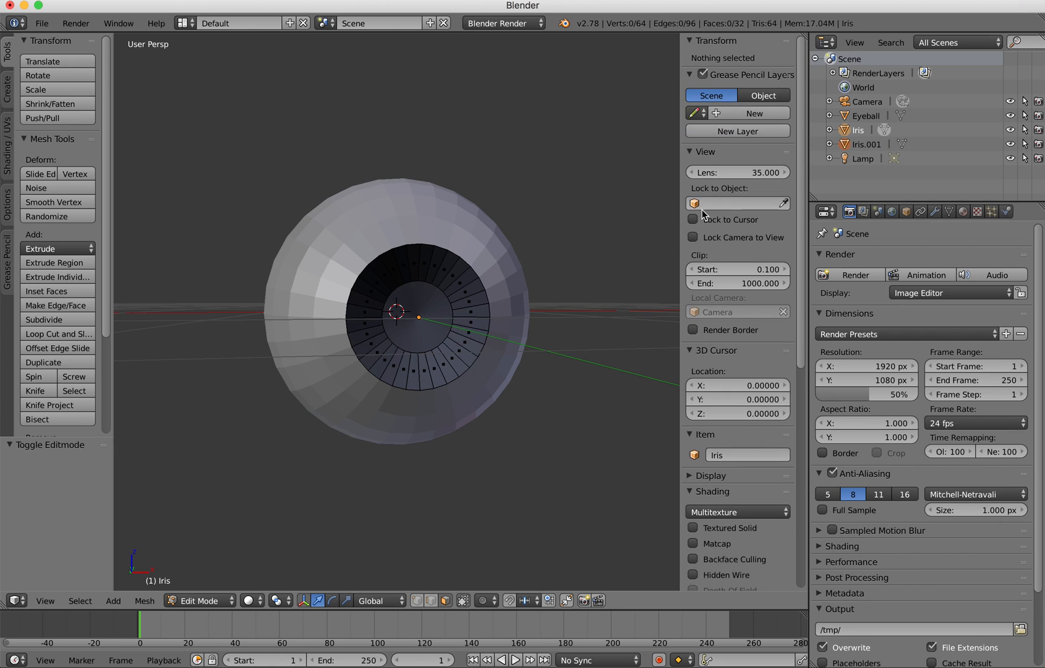
mouse_move(488, 296)
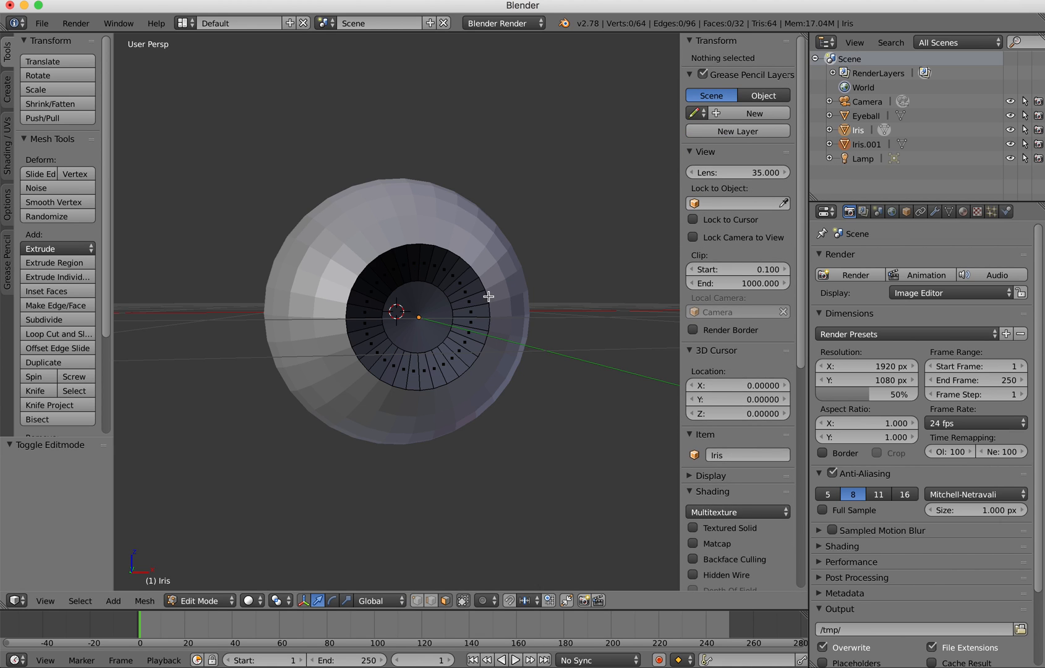
mouse_move(431, 323)
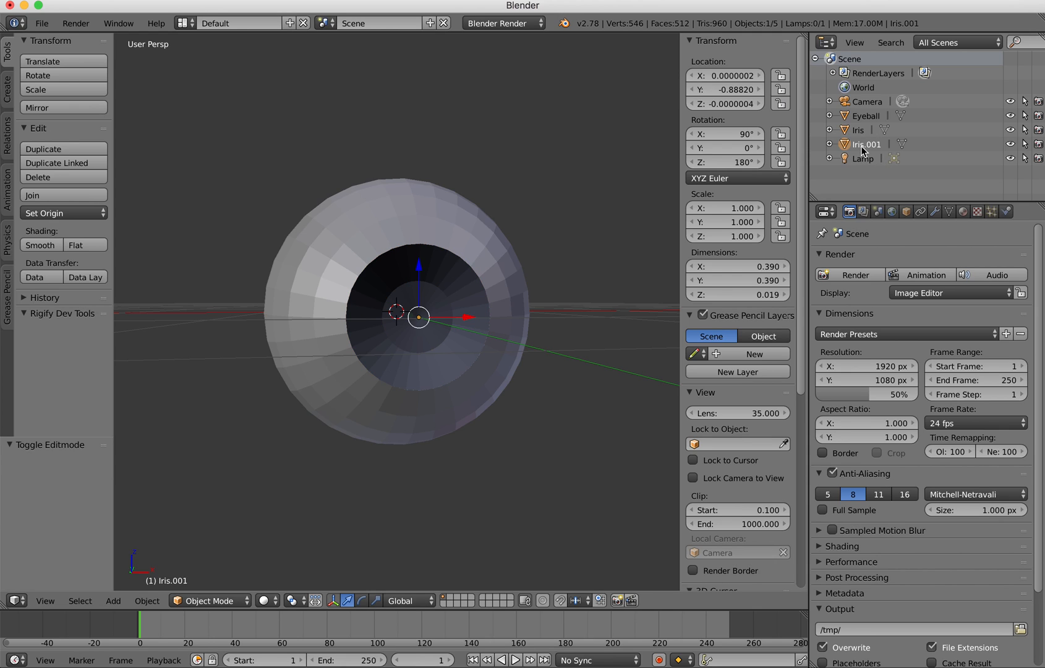
Rename Iris.001 to 'pupil' in the Outliner.
double_click(865, 144)
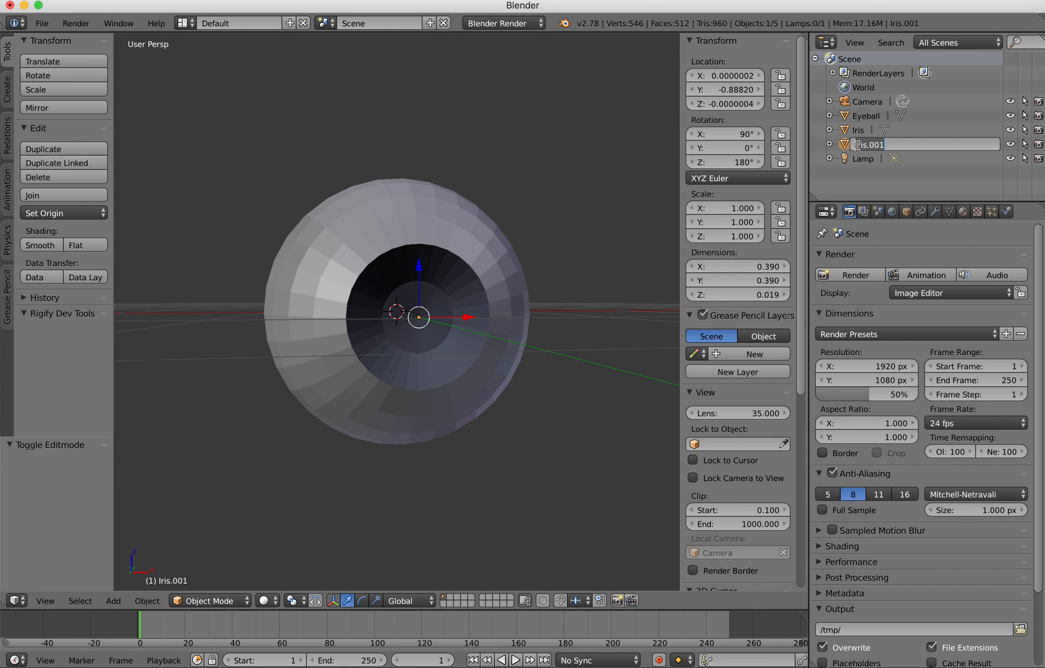
text(pupil)
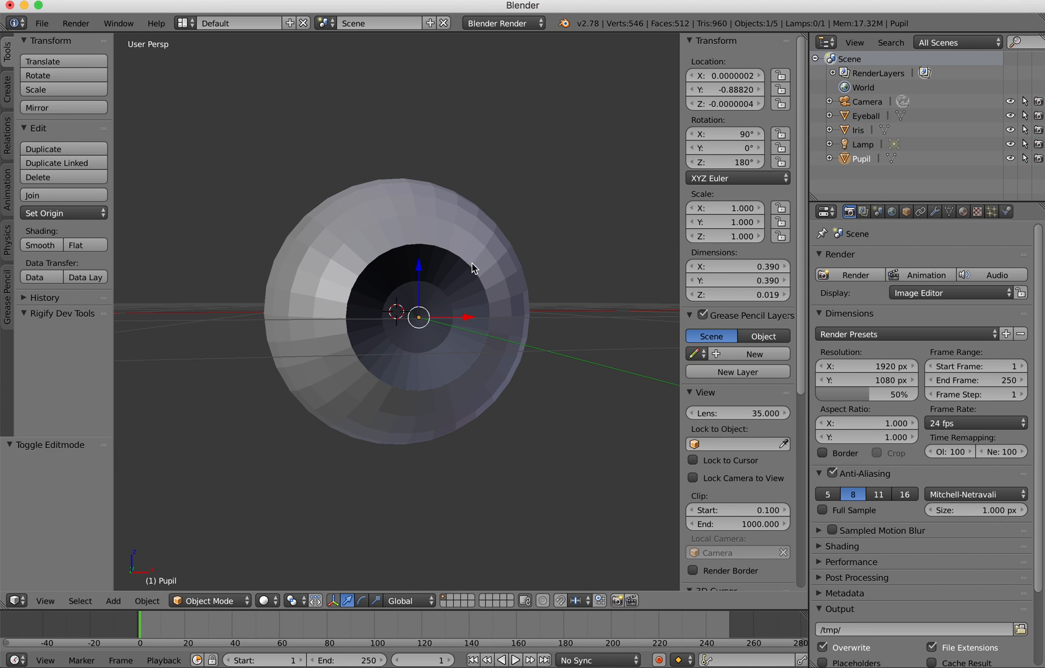
mouse_move(419, 341)
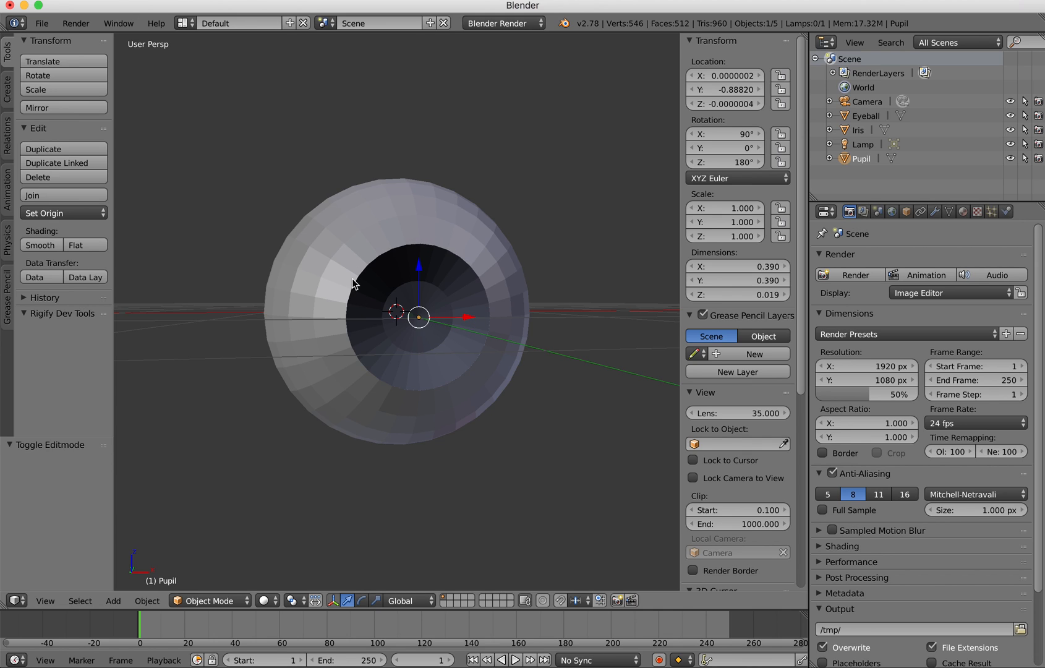
mouse_move(430, 323)
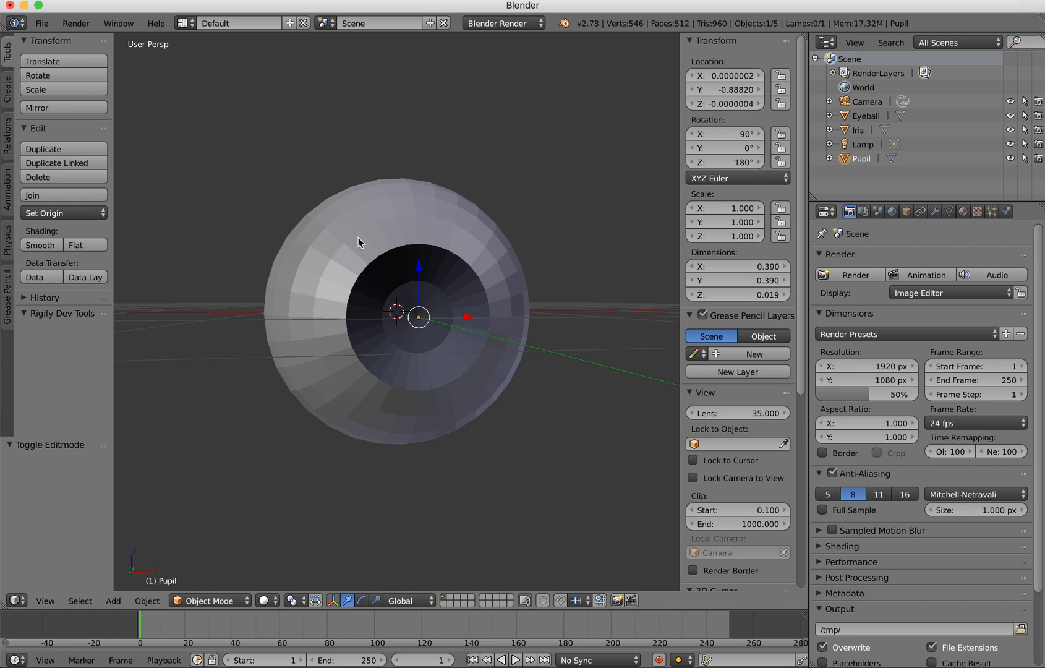
mouse_move(341, 246)
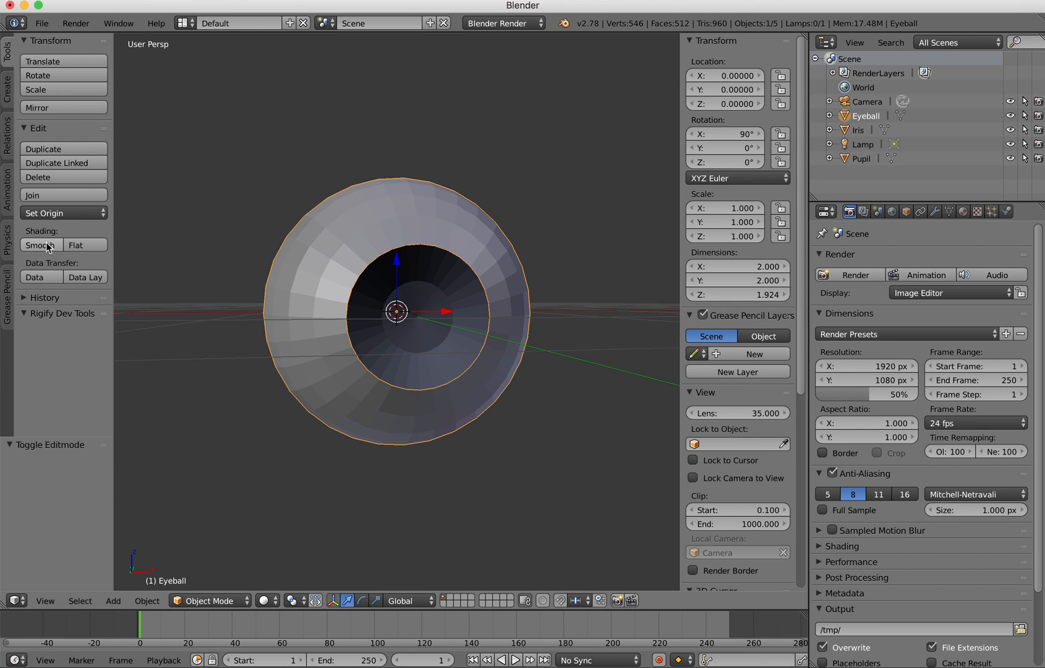
Give the Eyeball smooth shading and bring up its Modifiers settings.
click(40, 245)
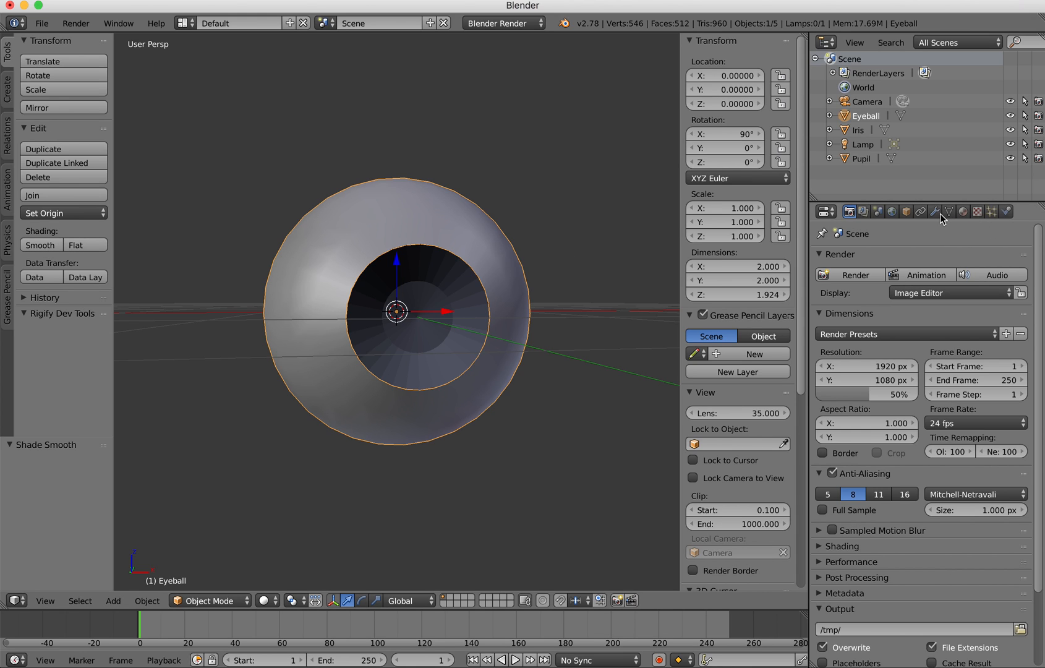
click(935, 211)
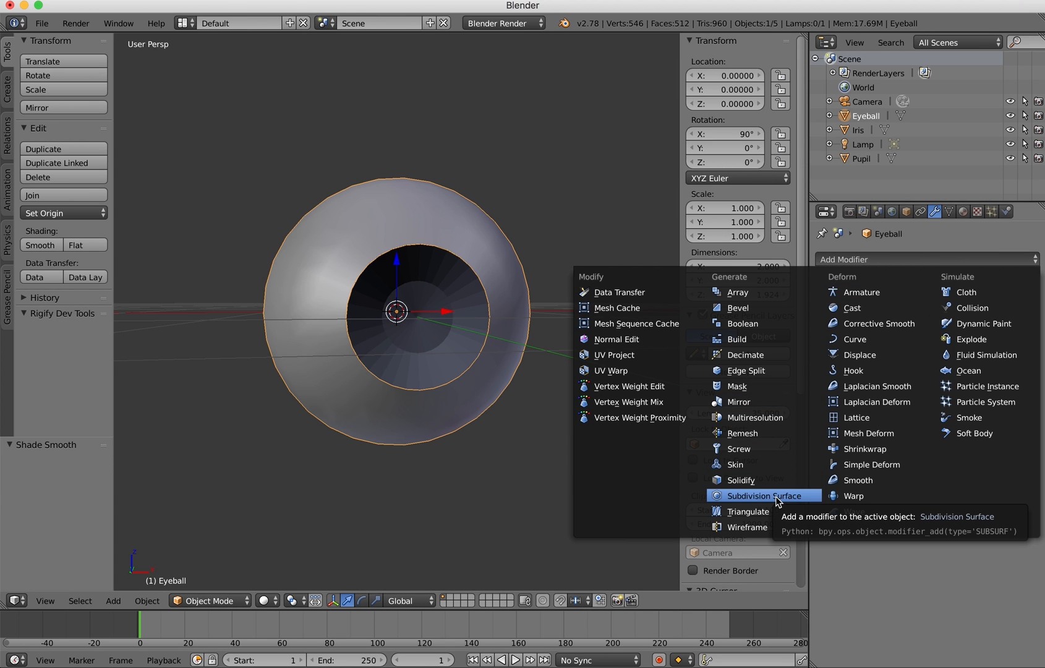
Add a Subdivision Surface modifier to the Eyeball and smooth-shade the Iris.
click(763, 495)
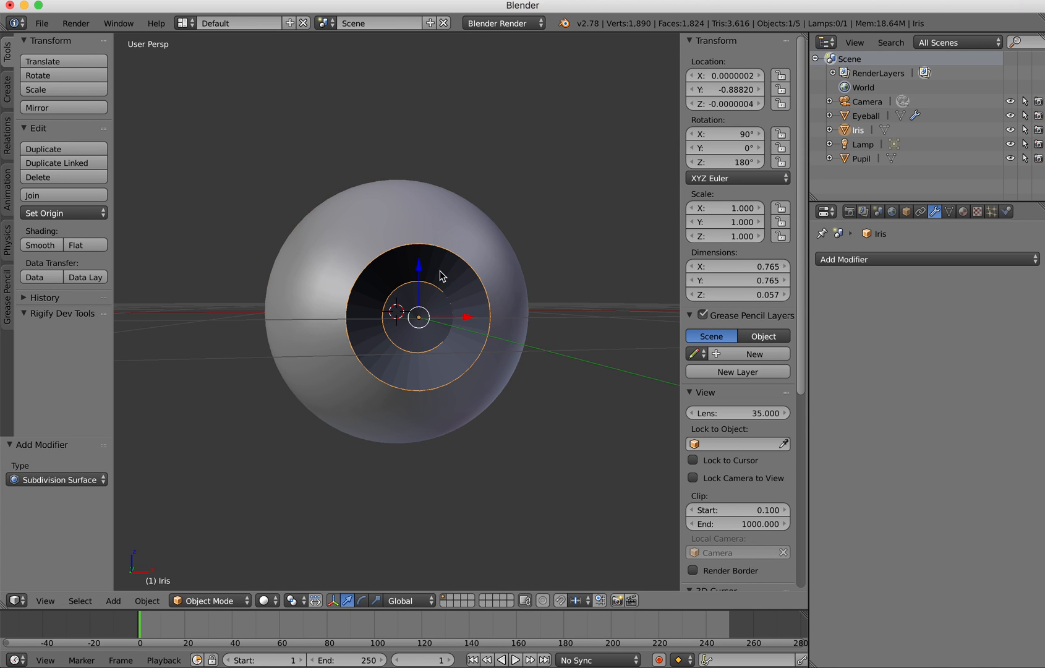
mouse_move(363, 276)
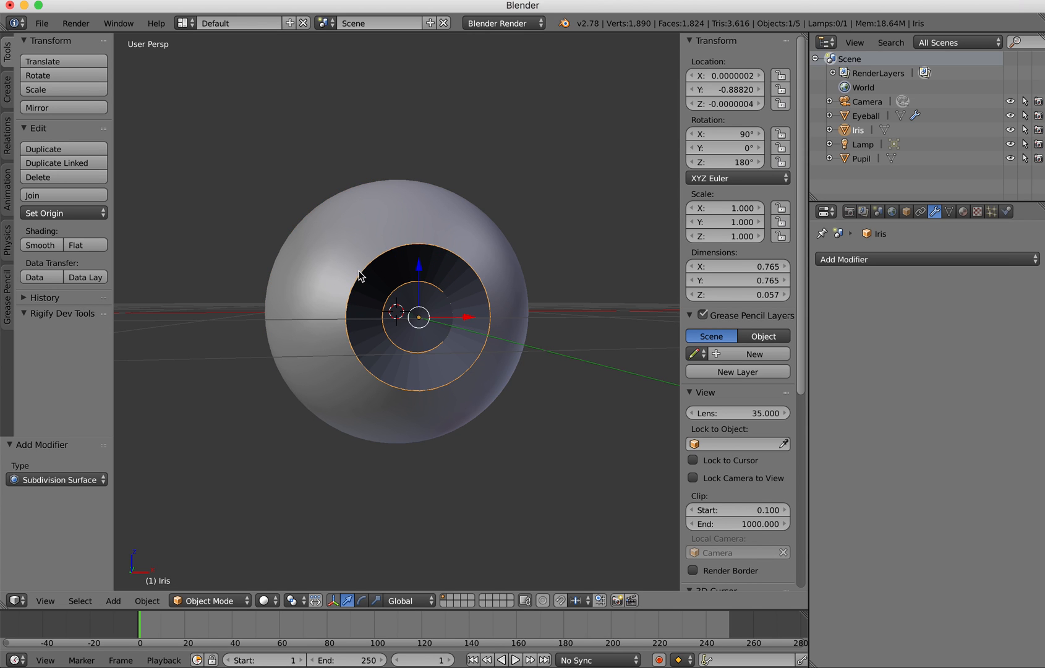
mouse_move(420, 297)
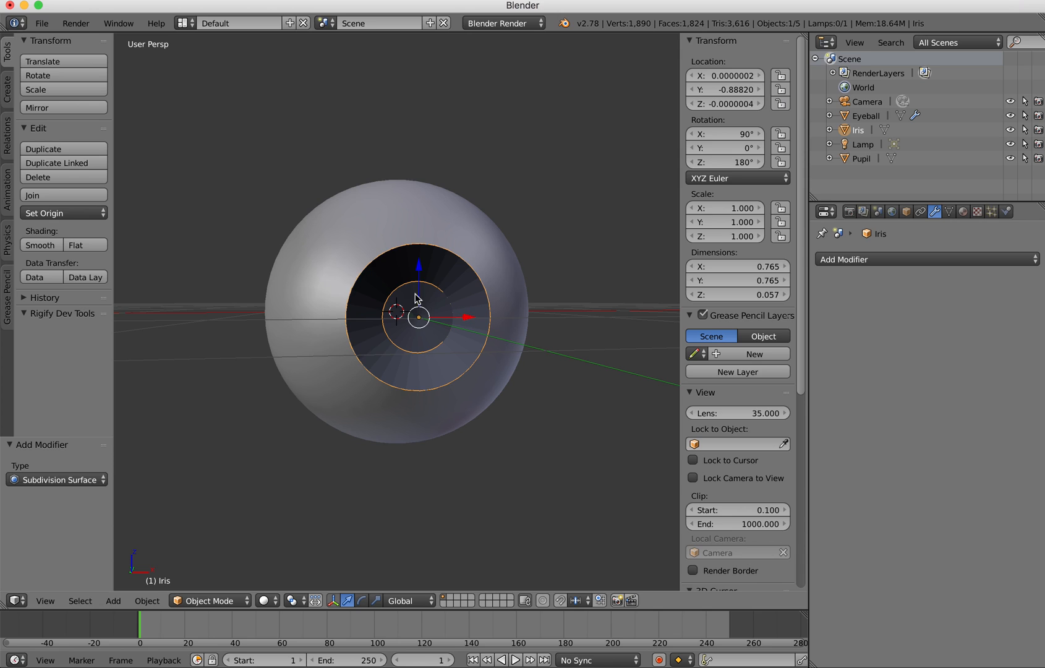
mouse_move(55, 256)
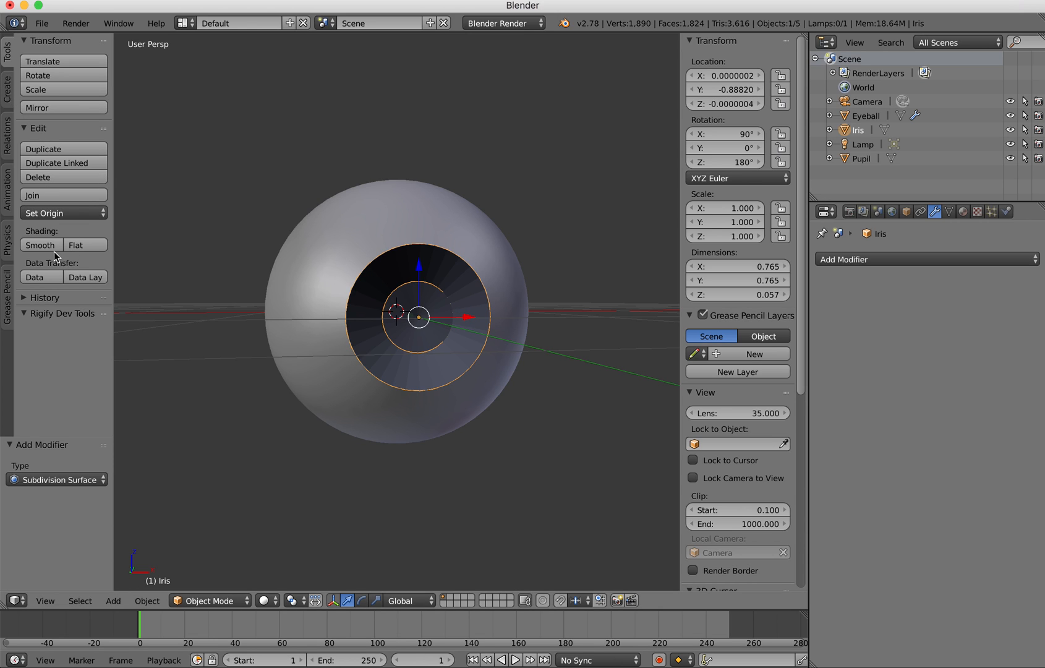
click(863, 158)
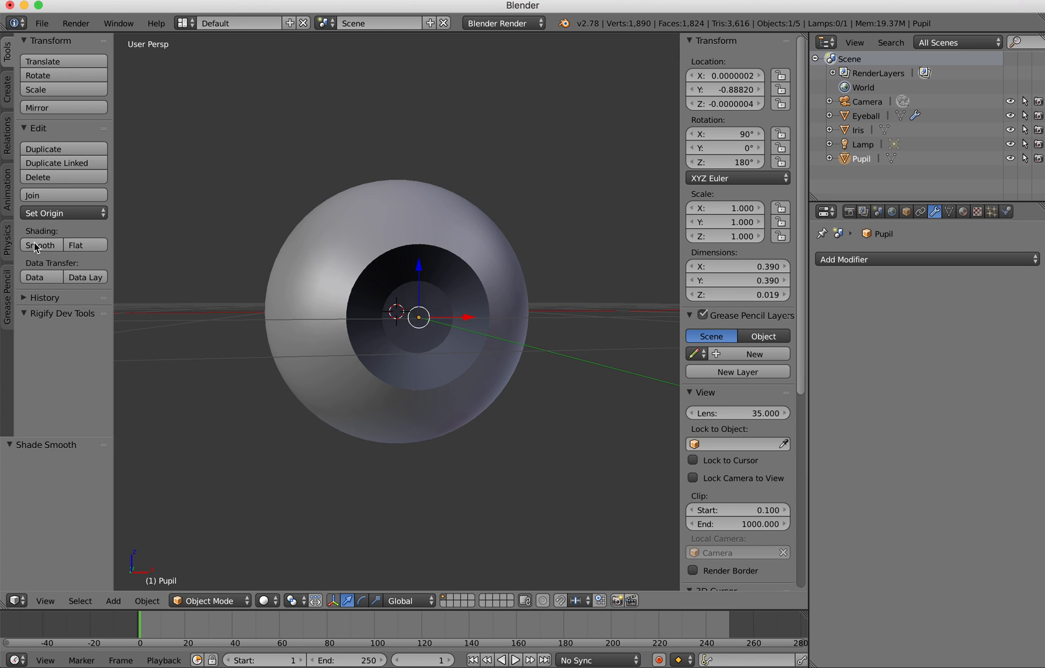
mouse_move(481, 279)
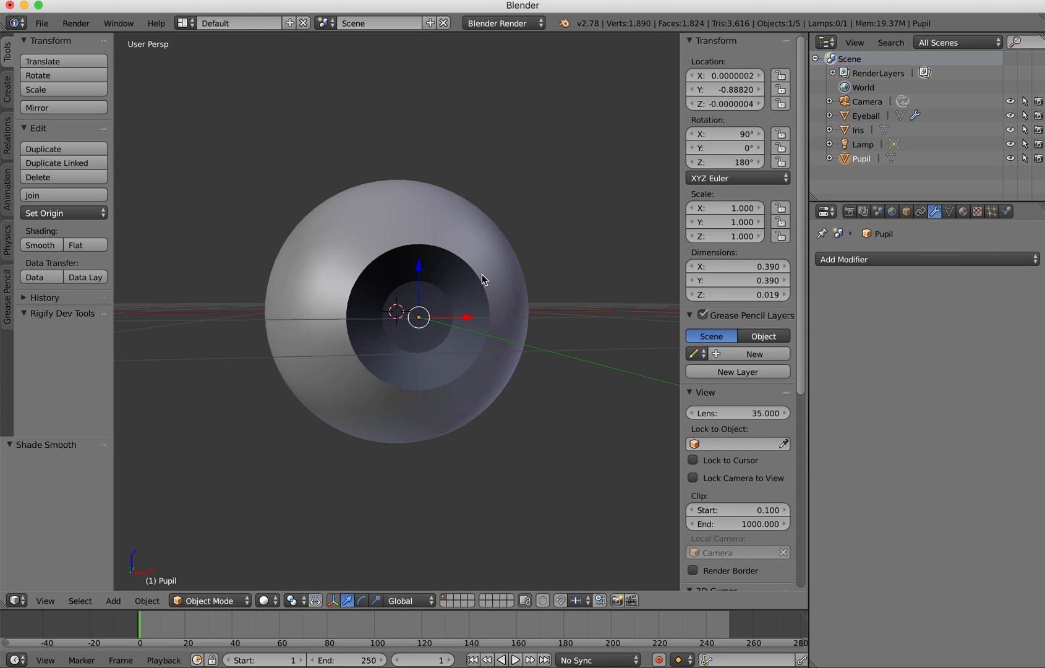
mouse_move(469, 291)
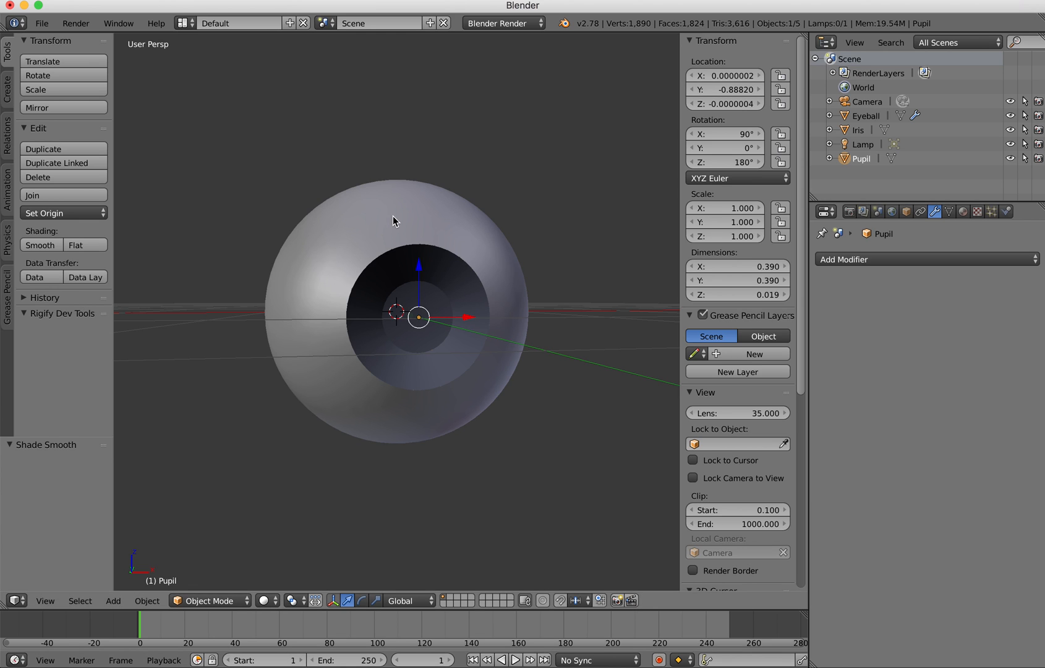
Parent Pupil and Iris to Eyeball and expand Eyeball in the Outliner.
click(865, 116)
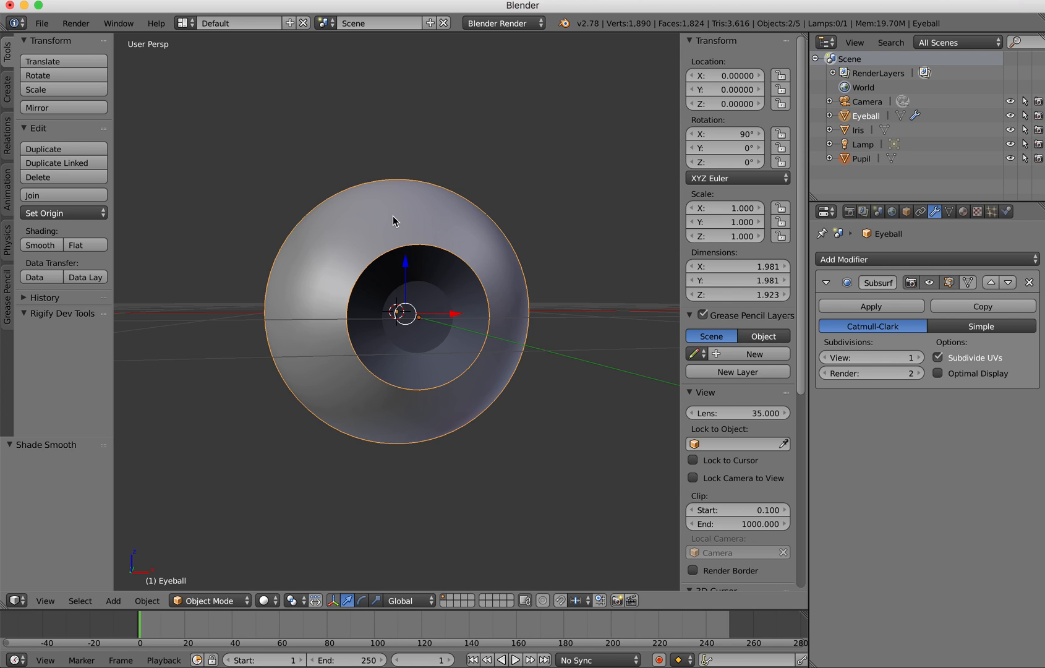
mouse_move(440, 316)
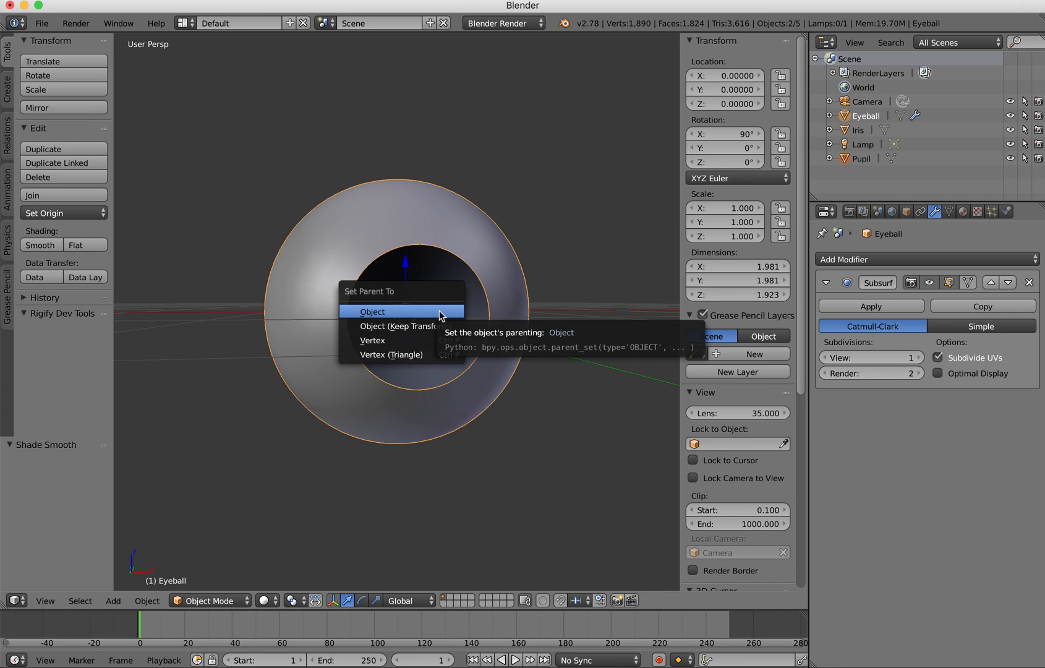
click(372, 311)
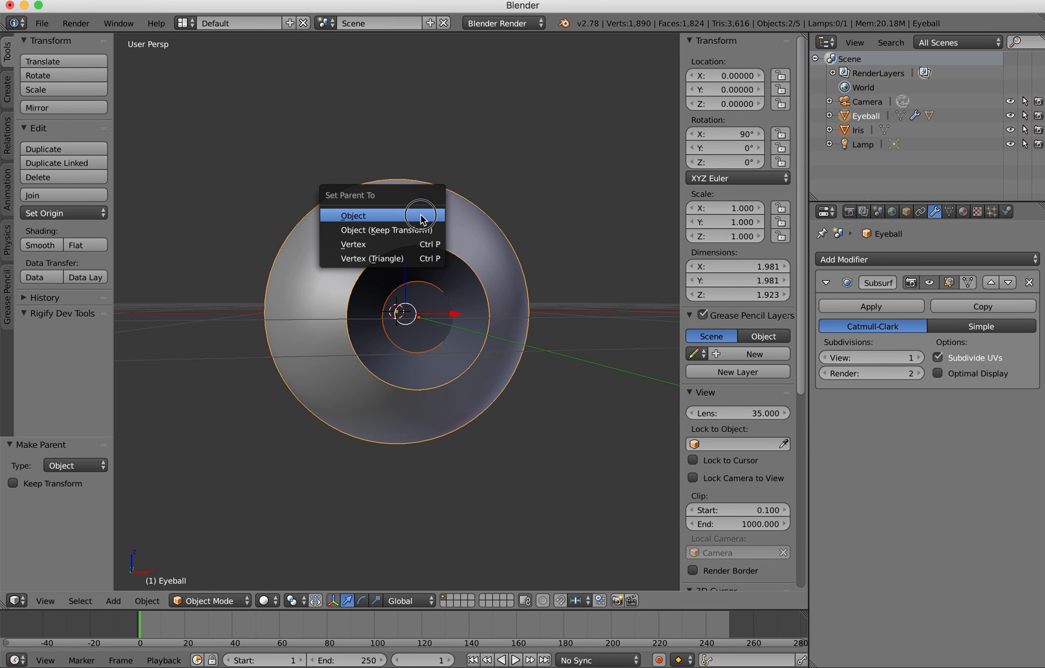
click(372, 215)
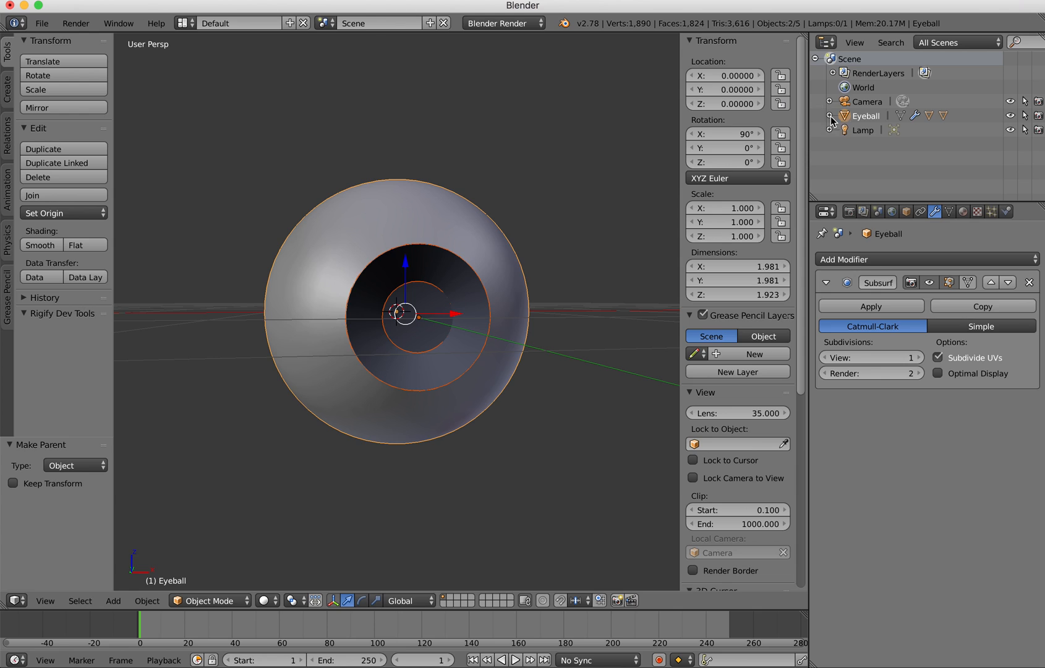
click(825, 116)
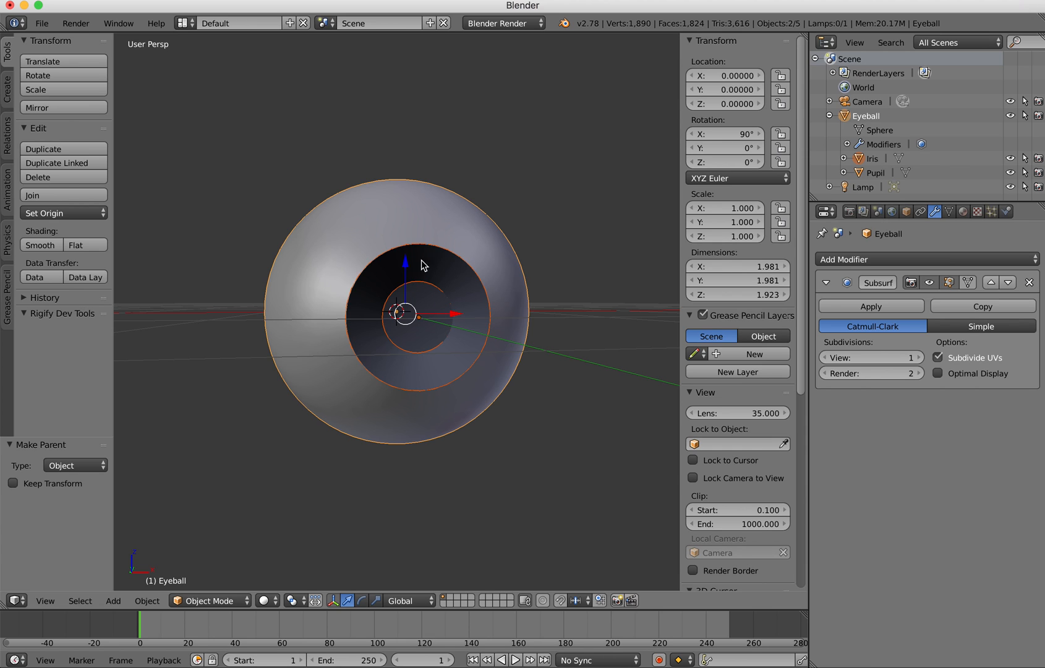
mouse_move(513, 23)
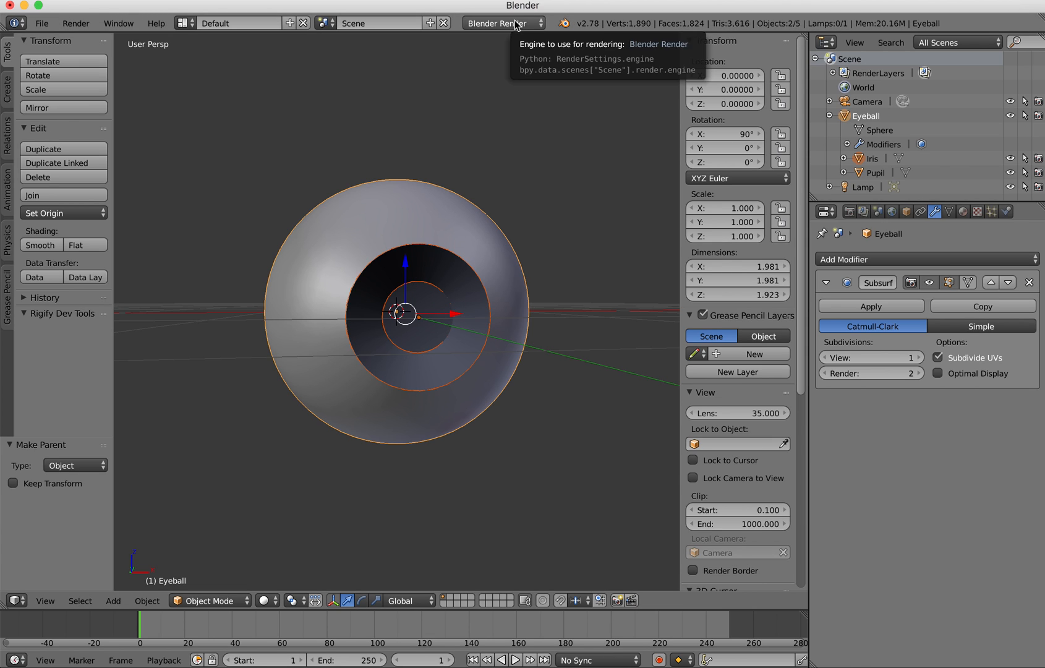
Switch to Cycles, raise the enlarged plane above the eyeball, and give it an Emission material.
click(500, 23)
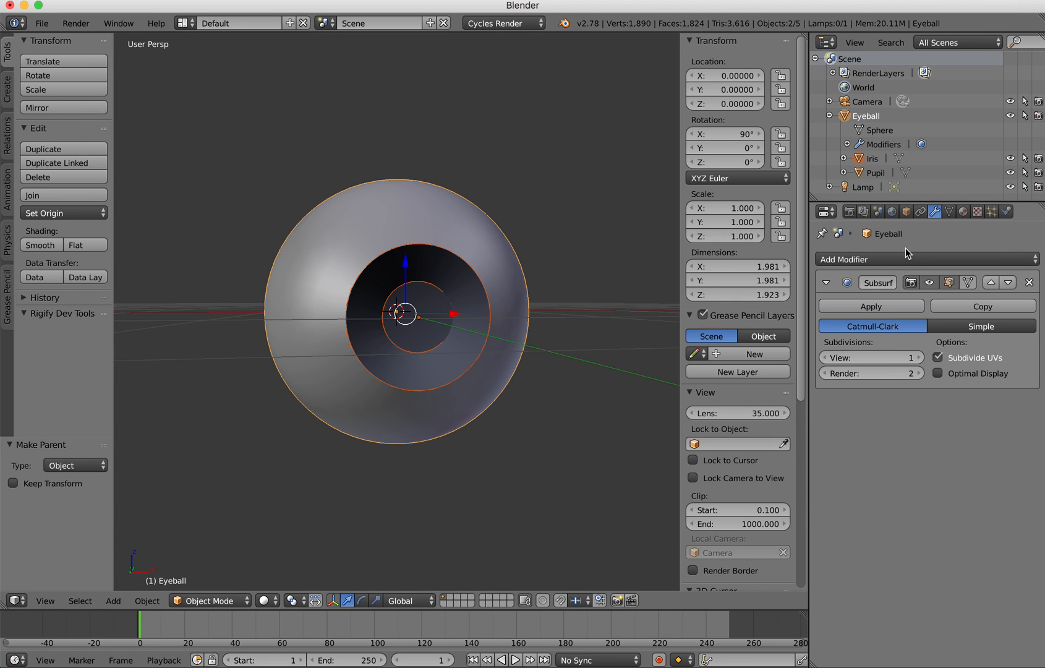
mouse_move(438, 268)
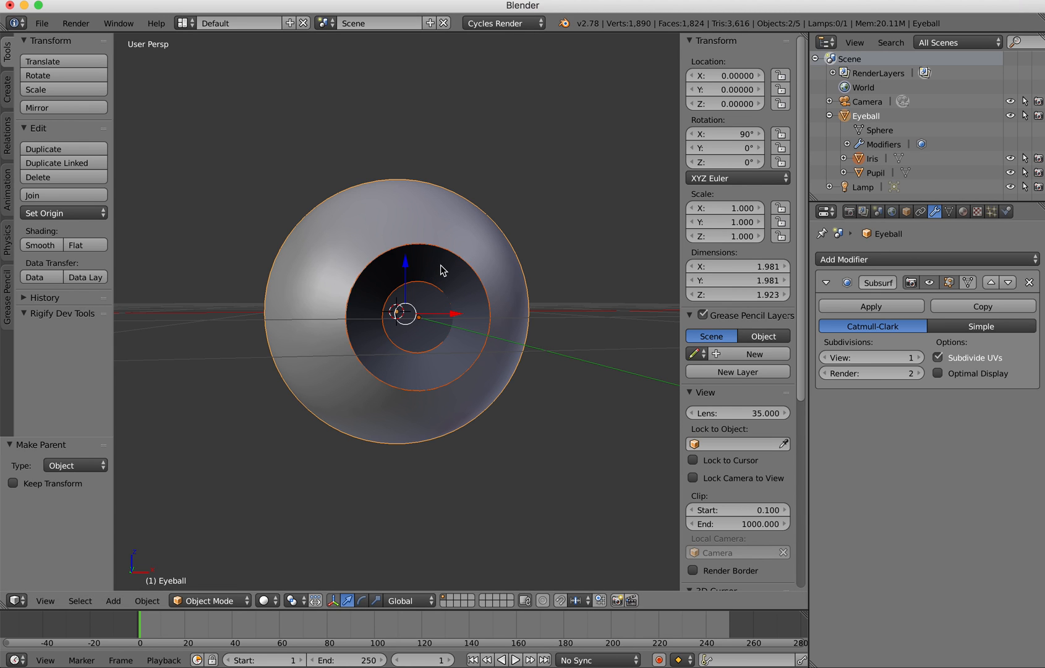
mouse_move(509, 32)
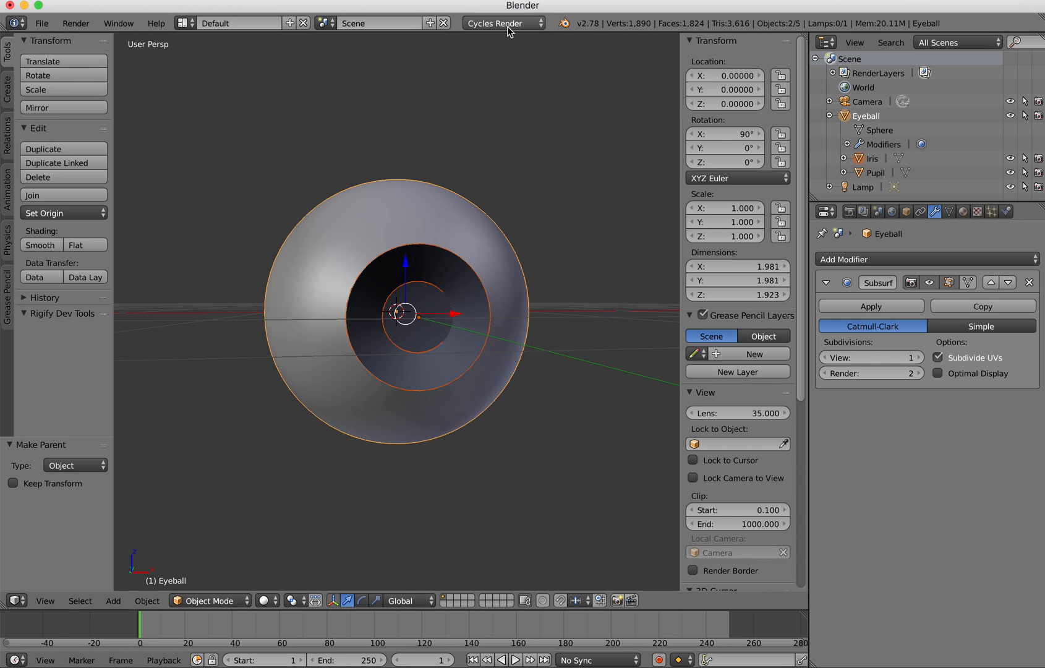
mouse_move(510, 34)
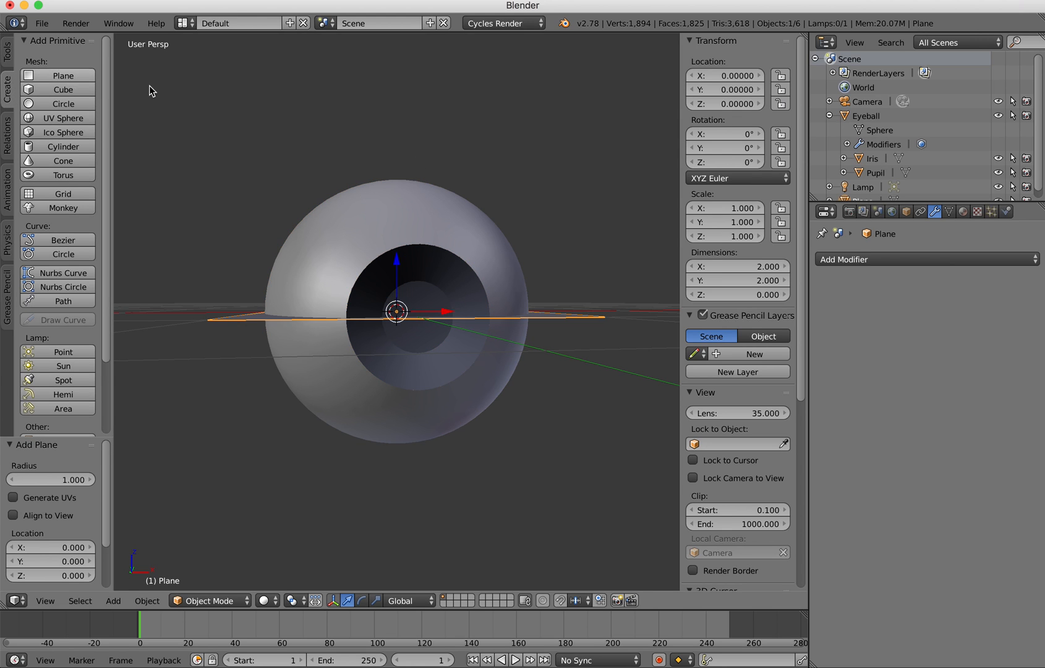
drag(396, 311, 414, 67)
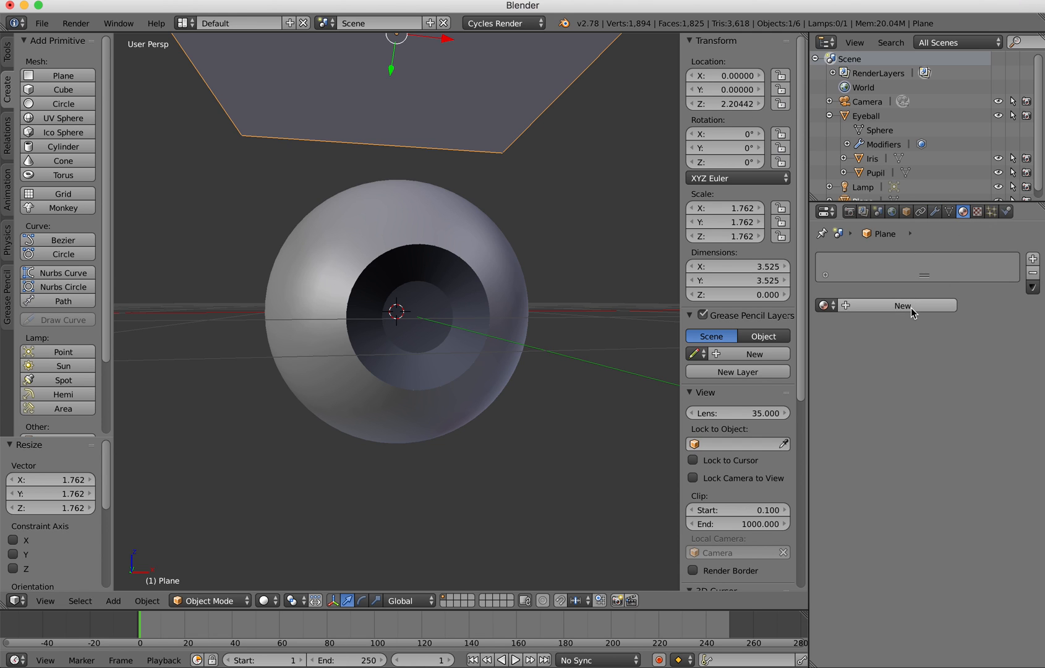
click(902, 305)
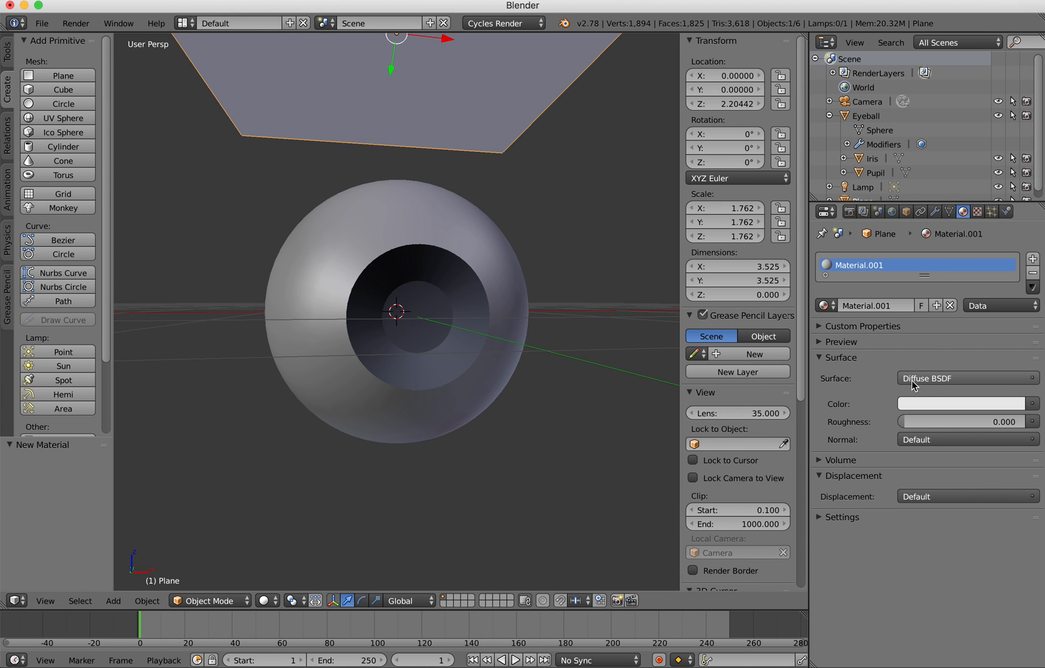
click(967, 378)
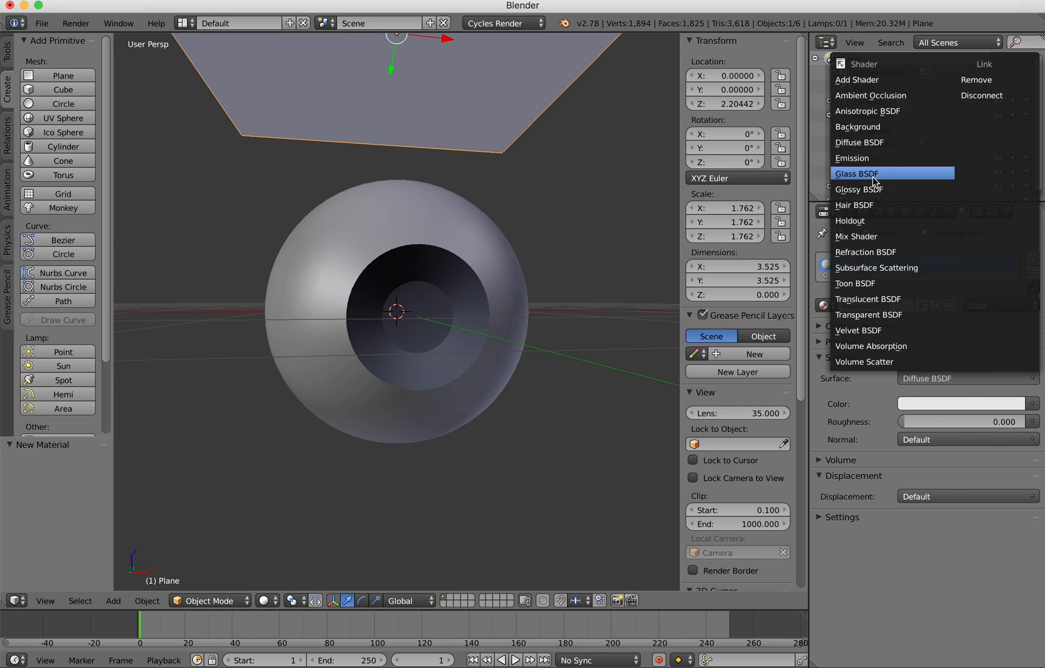
click(852, 158)
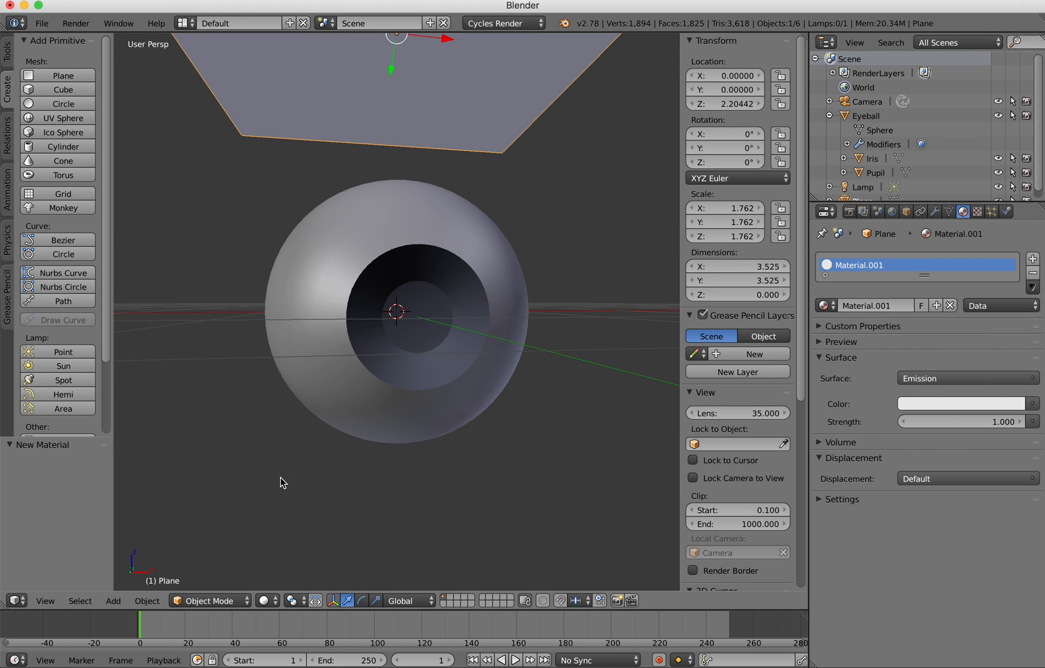
click(264, 600)
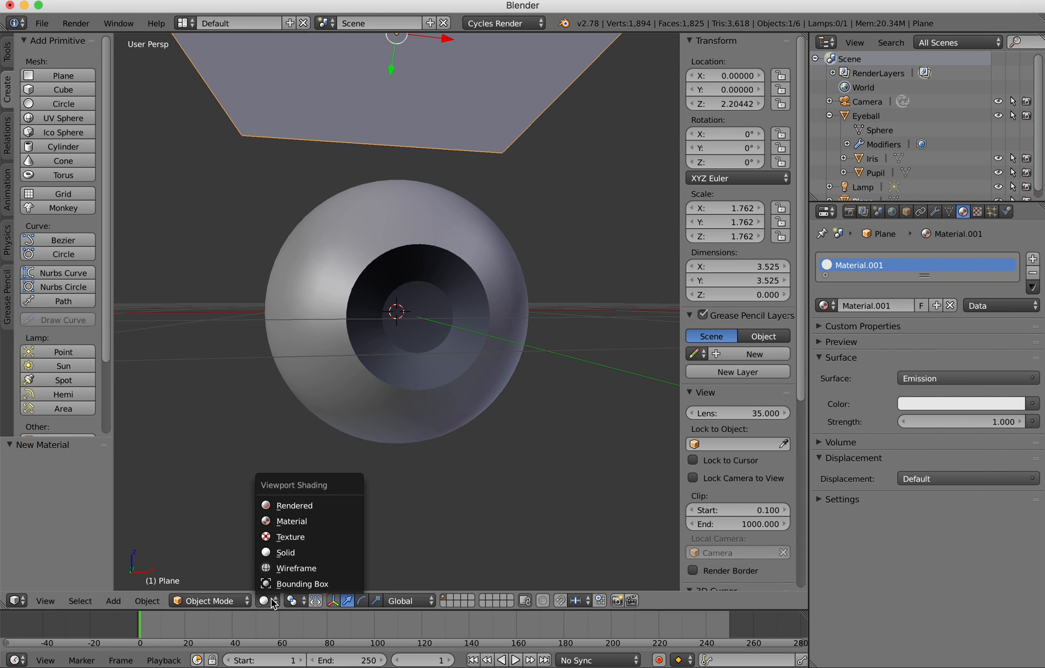
mouse_move(293, 510)
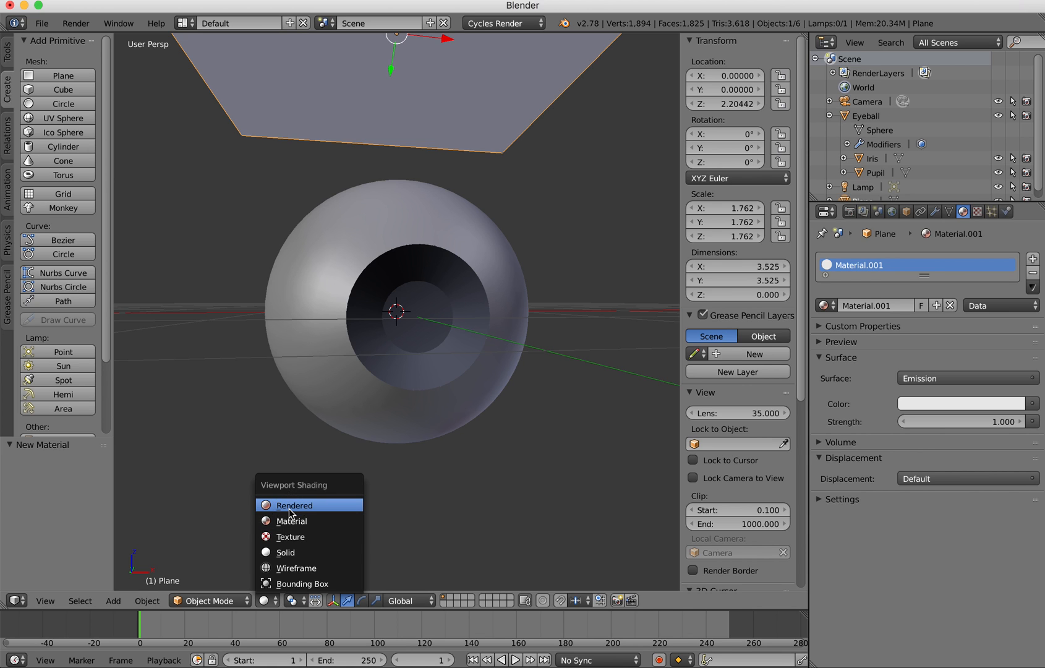
Show the rendered Cycles viewport with emission strength 10.8 and a black world background.
click(293, 505)
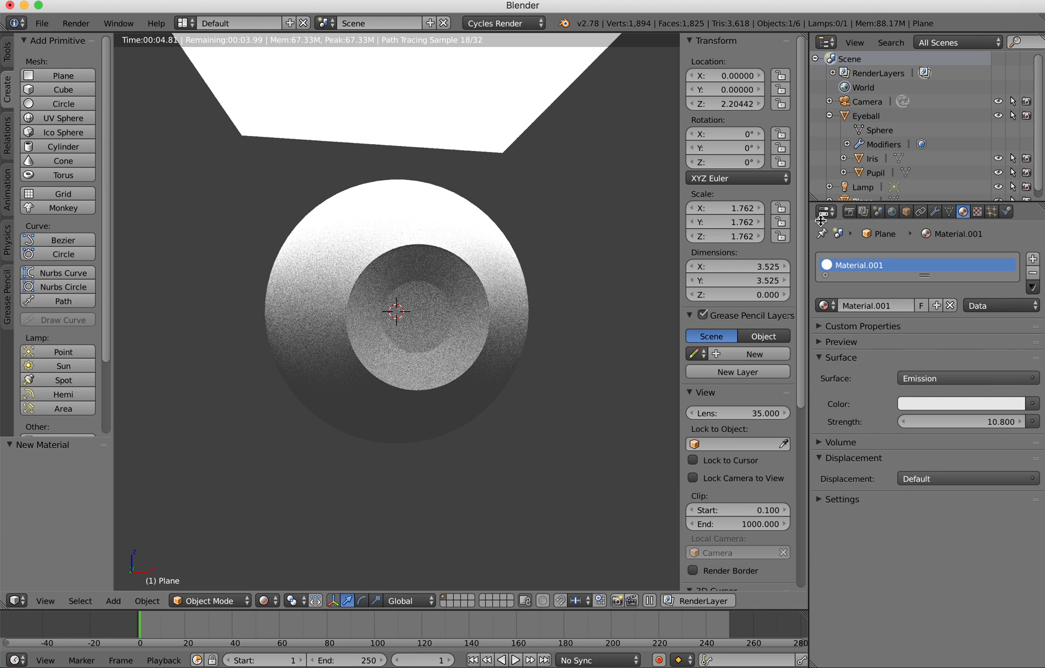
click(891, 211)
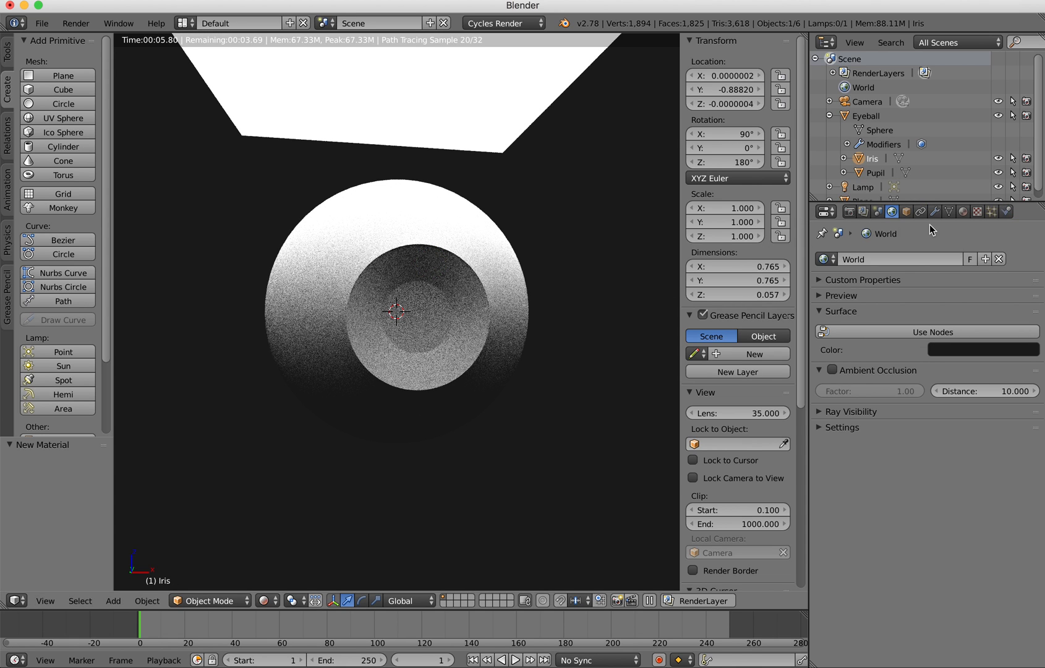
Give the iris a new material coloured blue.
click(966, 212)
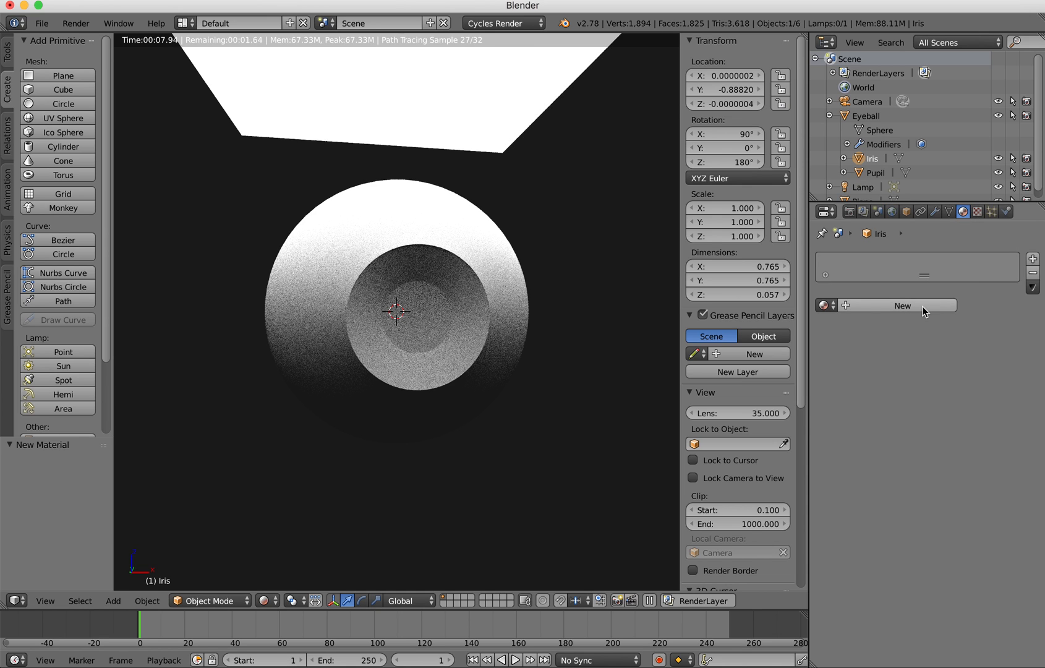
click(902, 305)
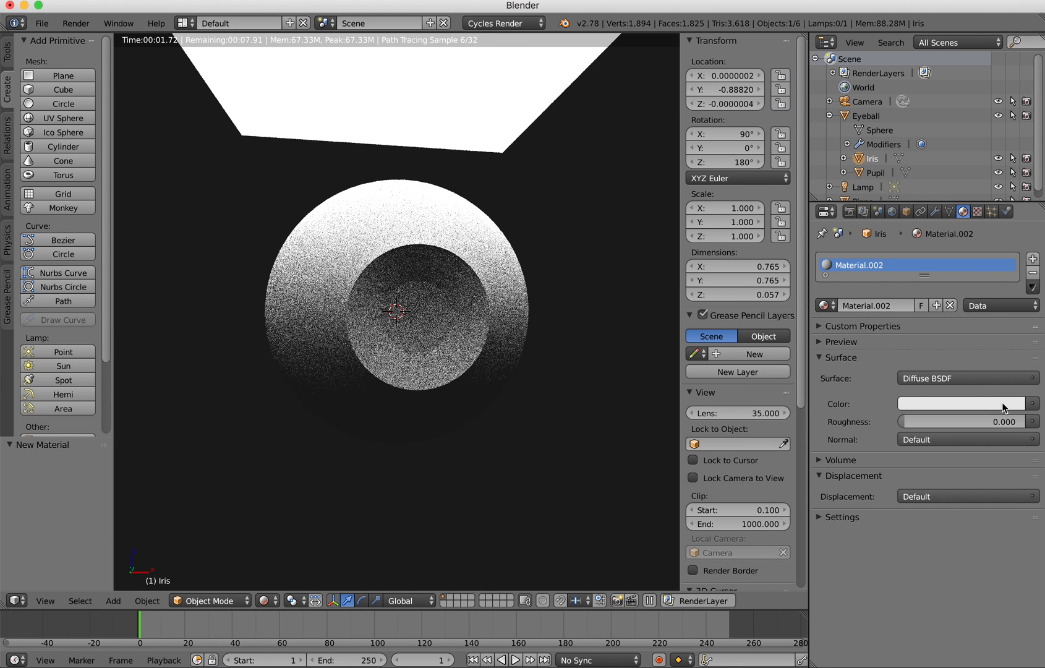
click(966, 403)
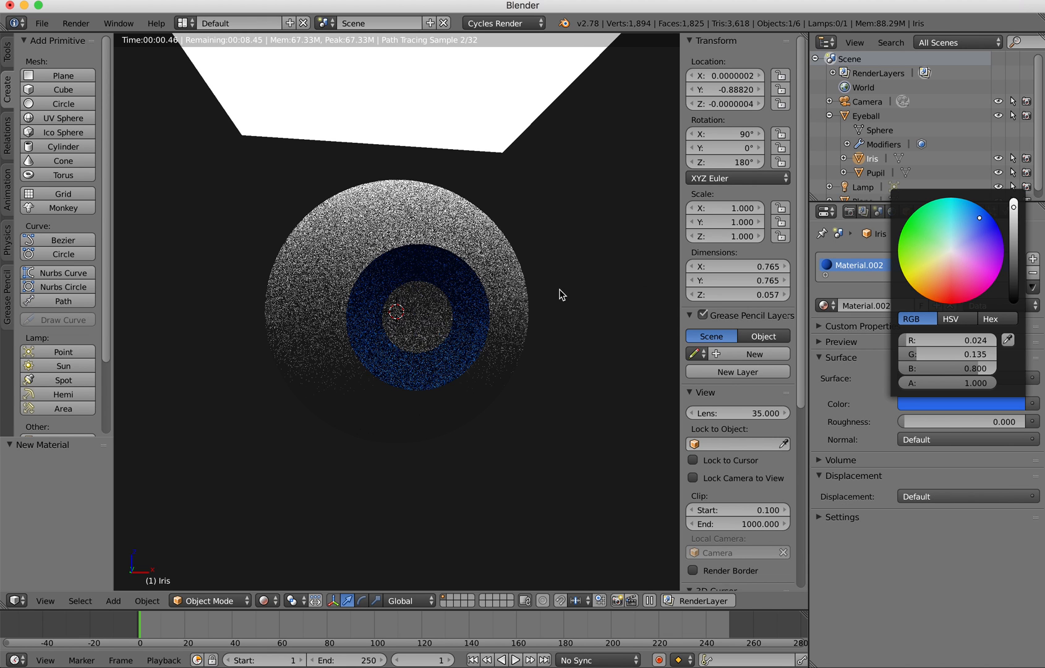
Select the pupil and give it a new black material.
click(875, 173)
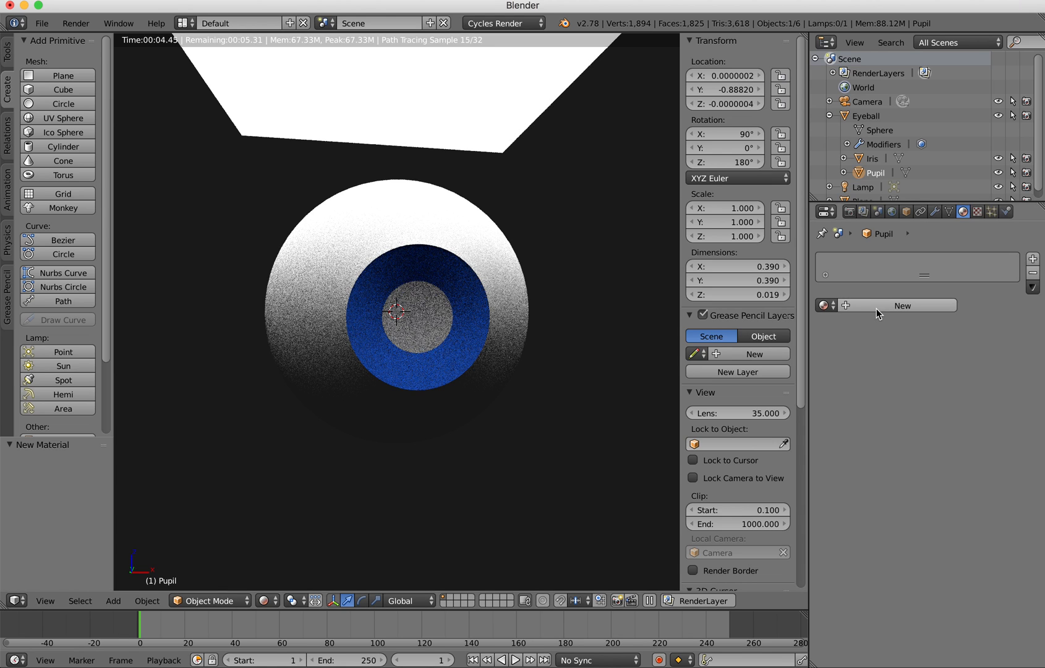
mouse_move(917, 309)
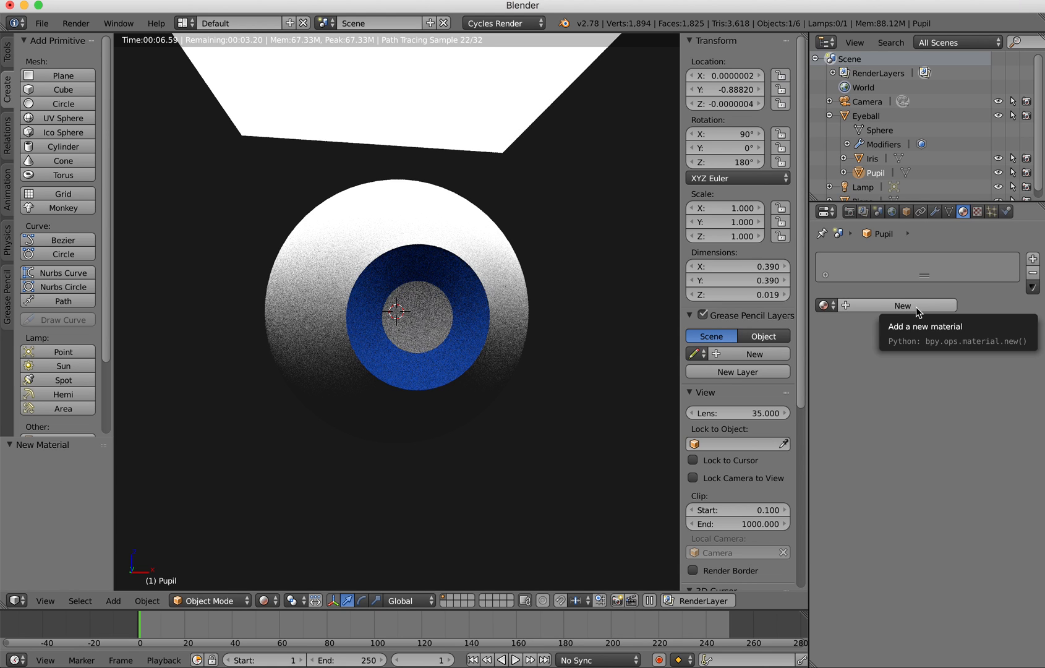
click(902, 305)
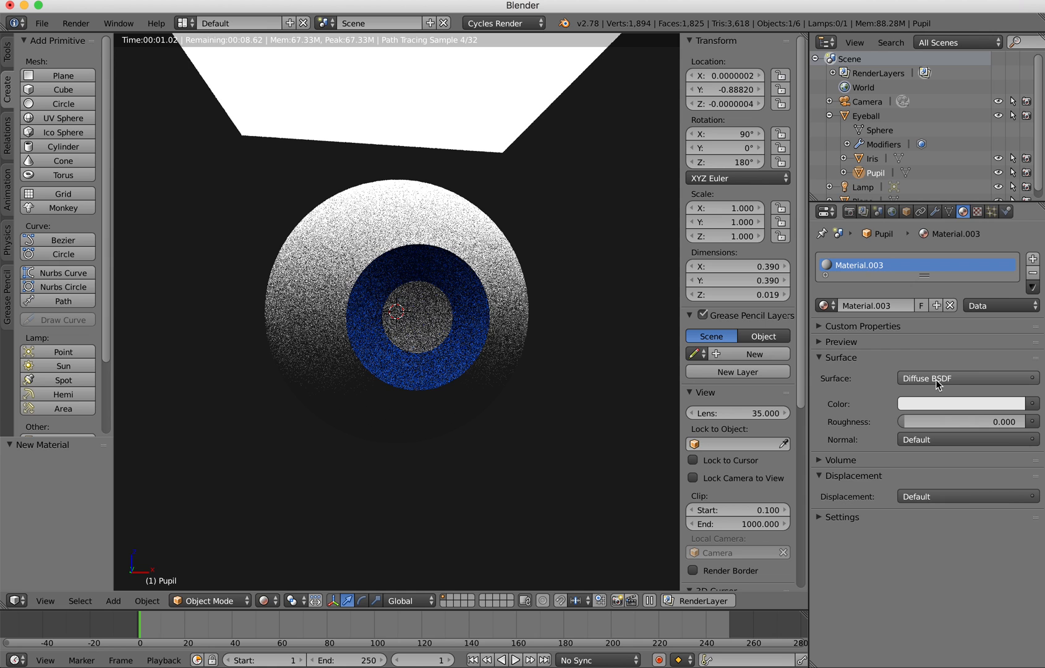
click(960, 403)
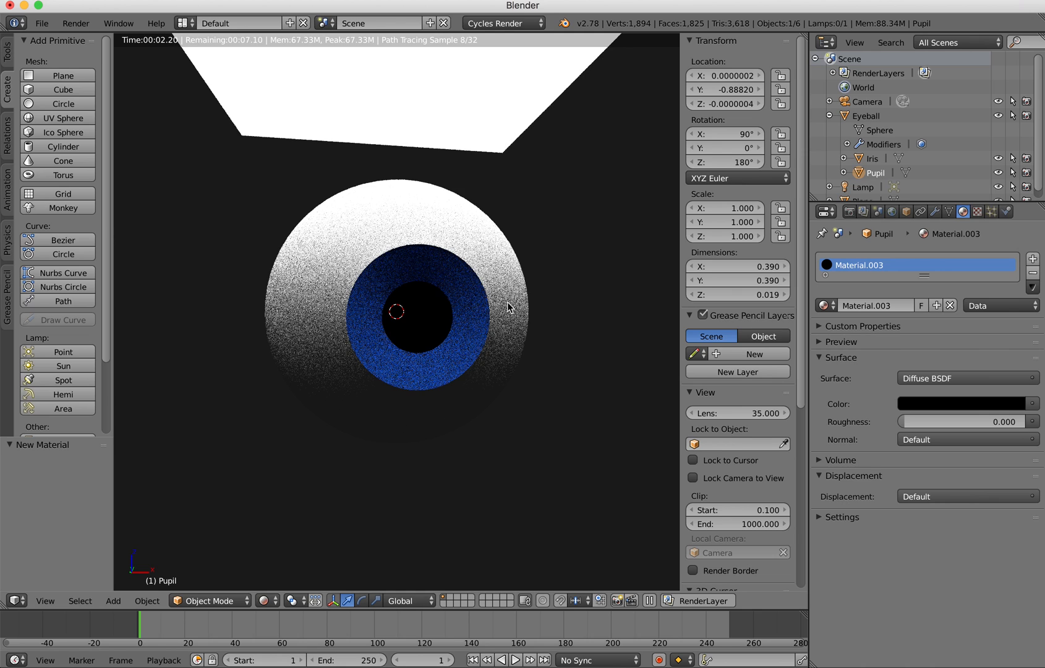
mouse_move(457, 284)
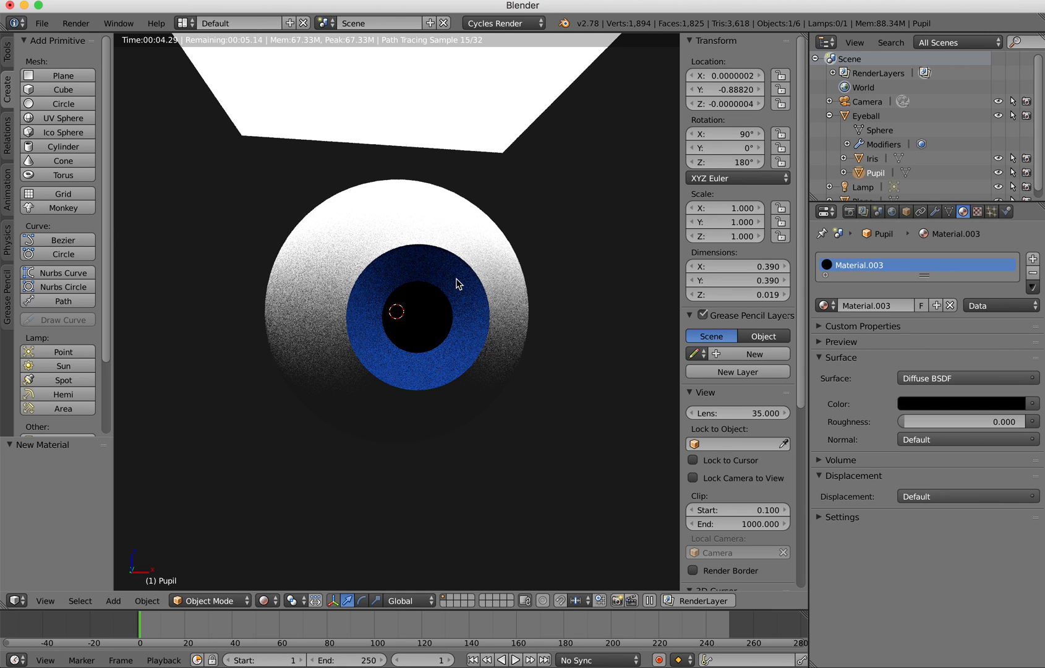
mouse_move(399, 245)
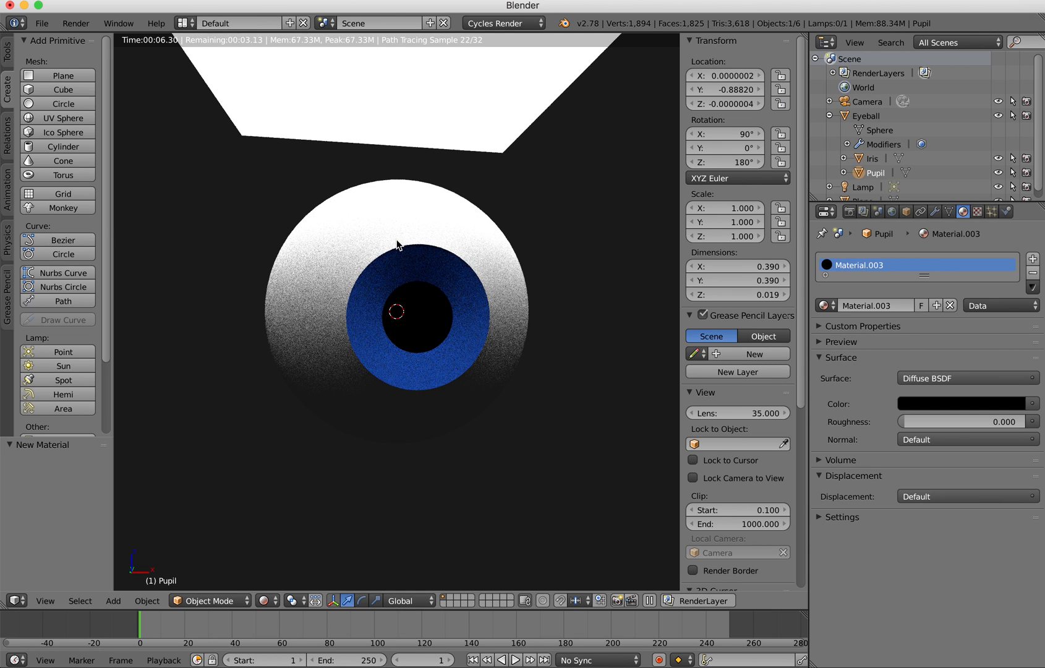